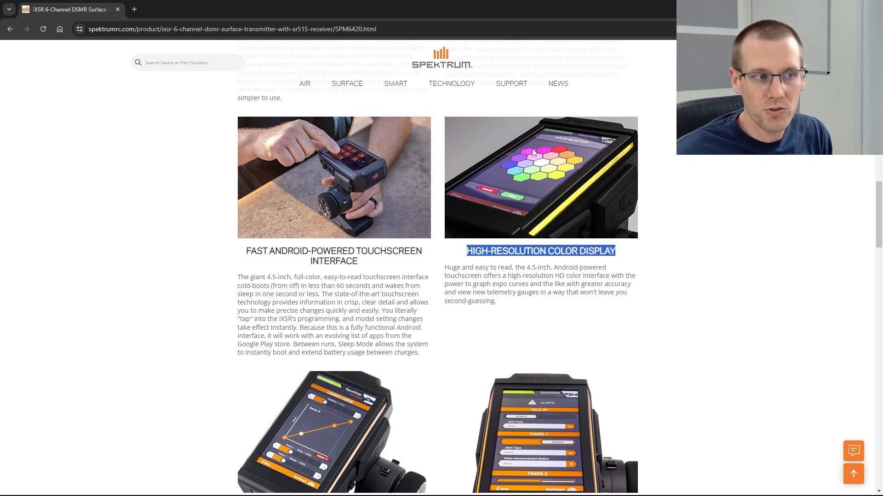
mouse_move(542, 173)
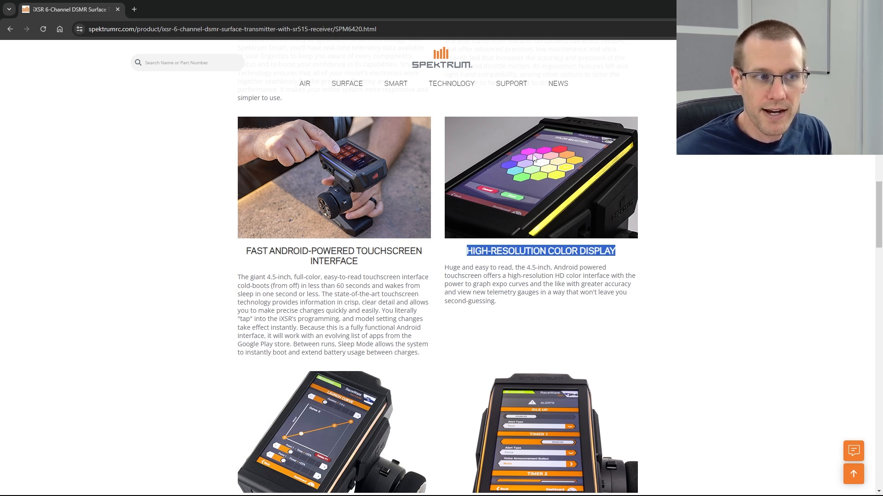
mouse_move(532, 240)
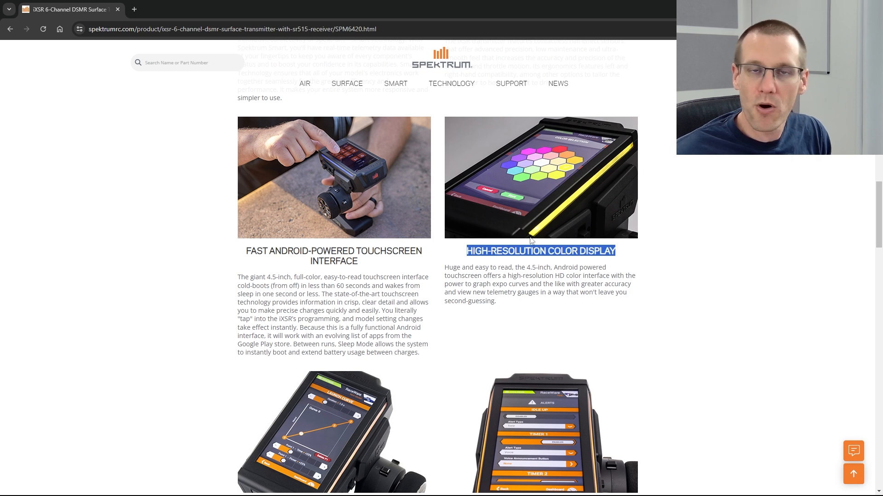
mouse_move(595, 220)
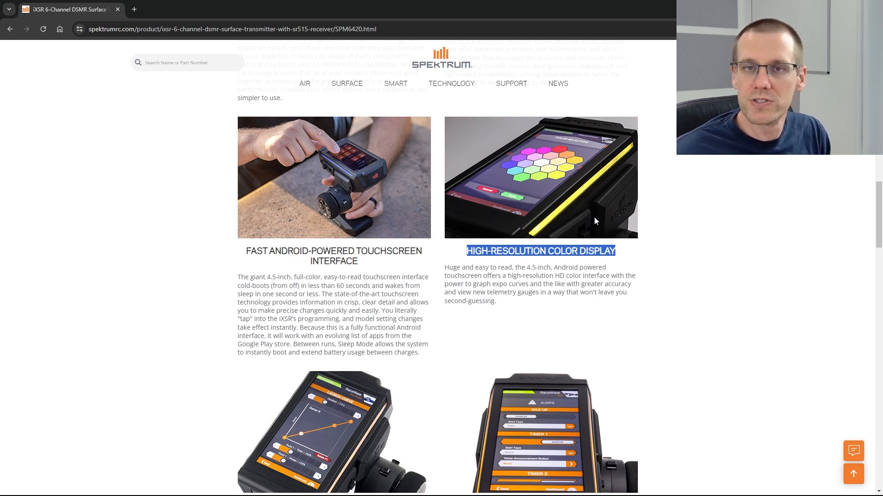
mouse_move(589, 191)
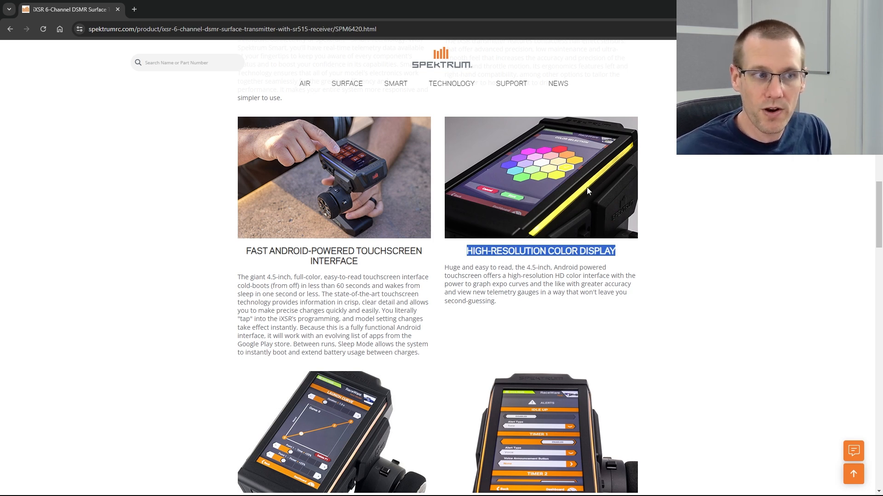
mouse_move(478, 180)
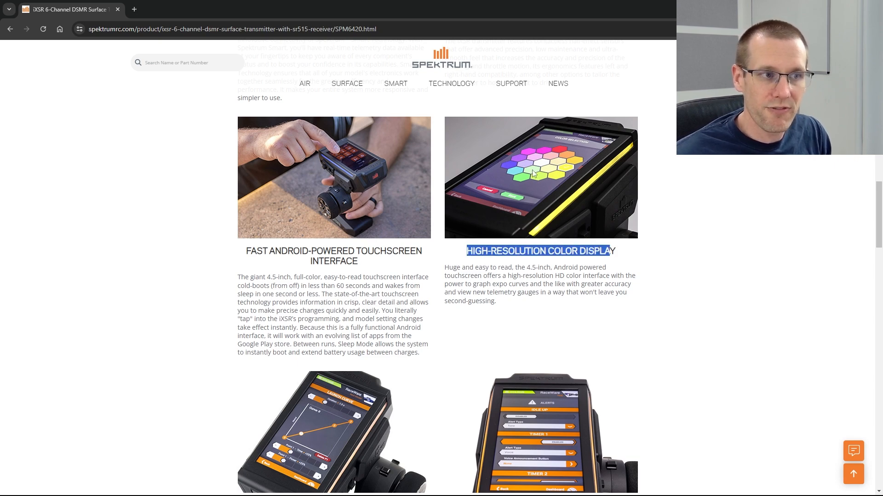
Finish the iXSR feature sections and switch to the SPM6420 manual PDF window.
scroll("down", 3)
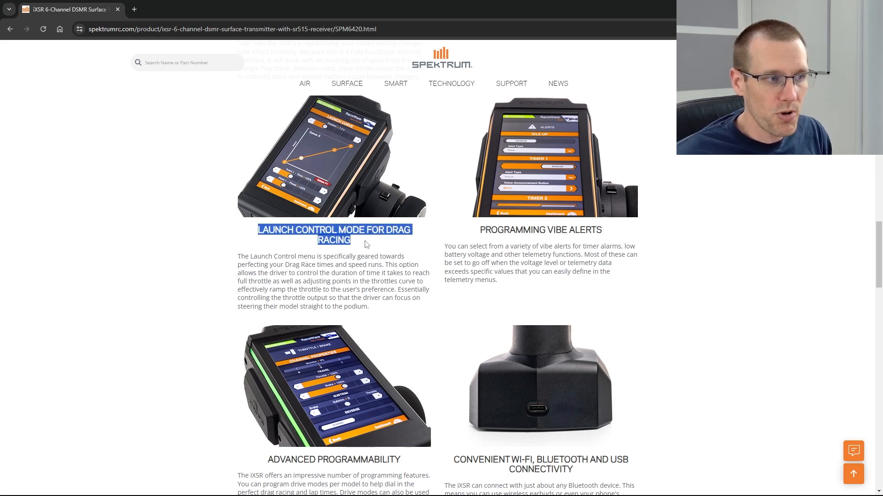
left_click(388, 228)
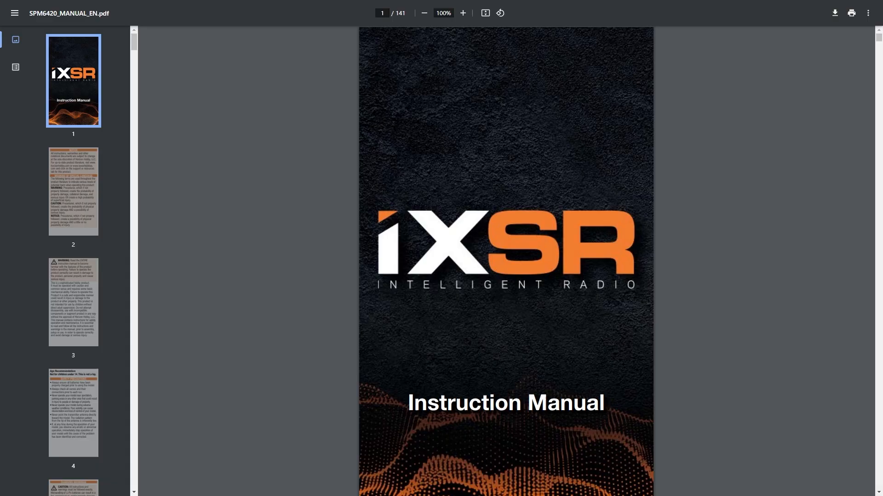
Search the manual for 'alerts' and read pages 74-75 on Alerts setup and Idle Up Alert.
left_click(423, 13)
type("alerts")
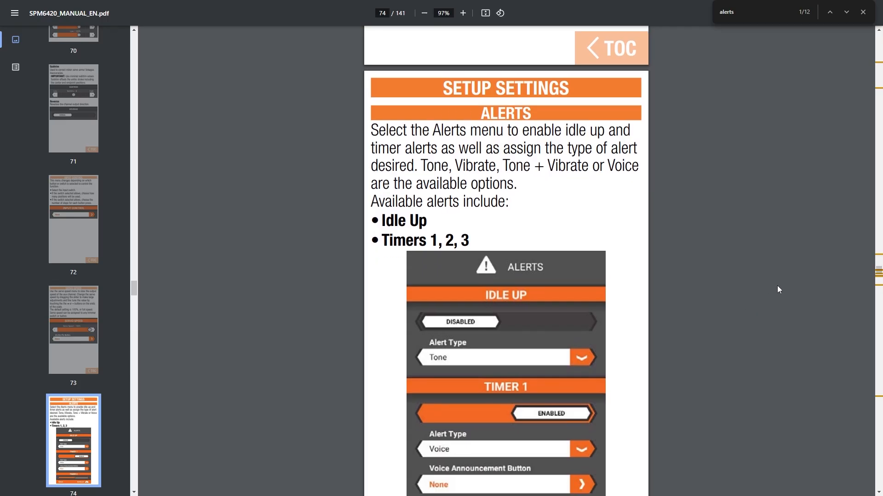
scroll("down", 3)
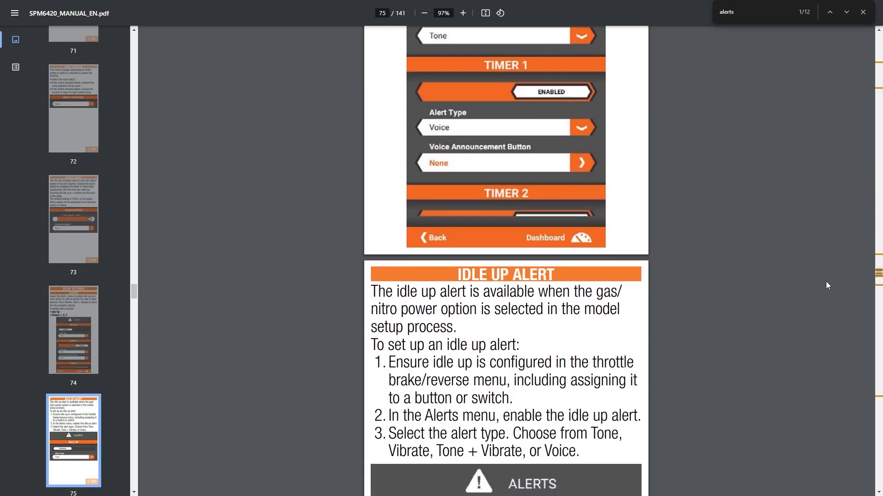
scroll("down", 3)
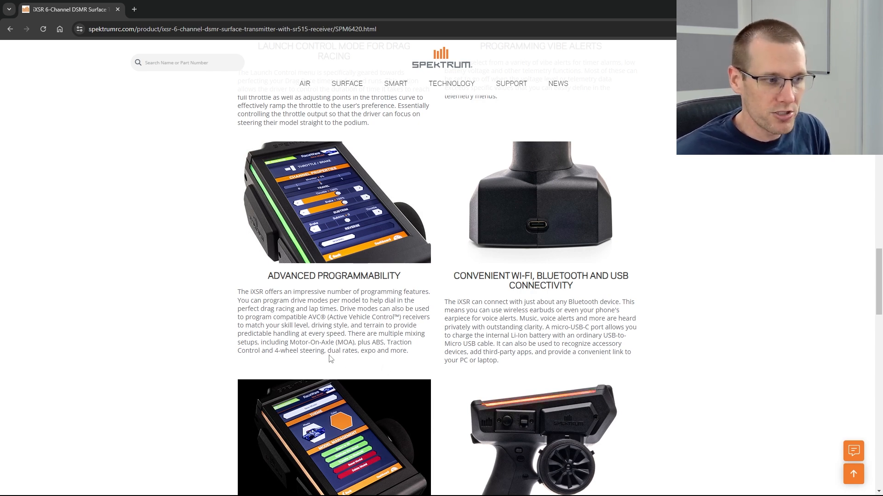
left_click_drag(328, 350, 407, 350)
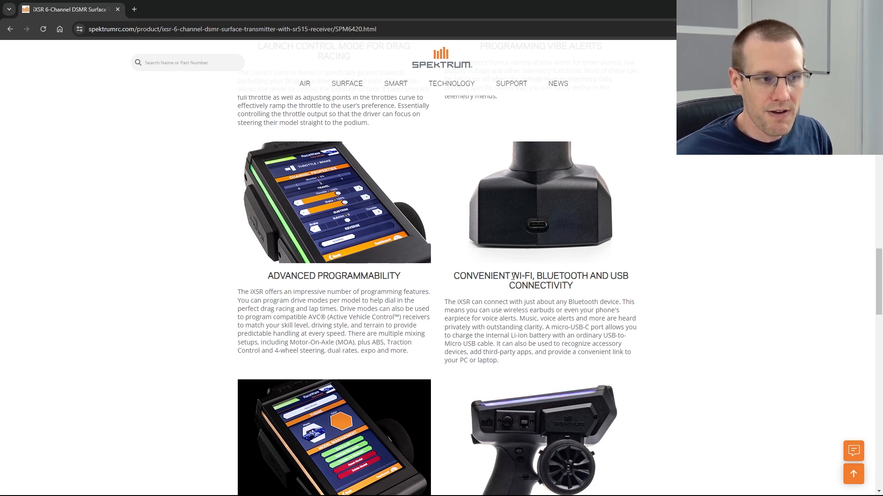
left_click_drag(509, 275, 573, 285)
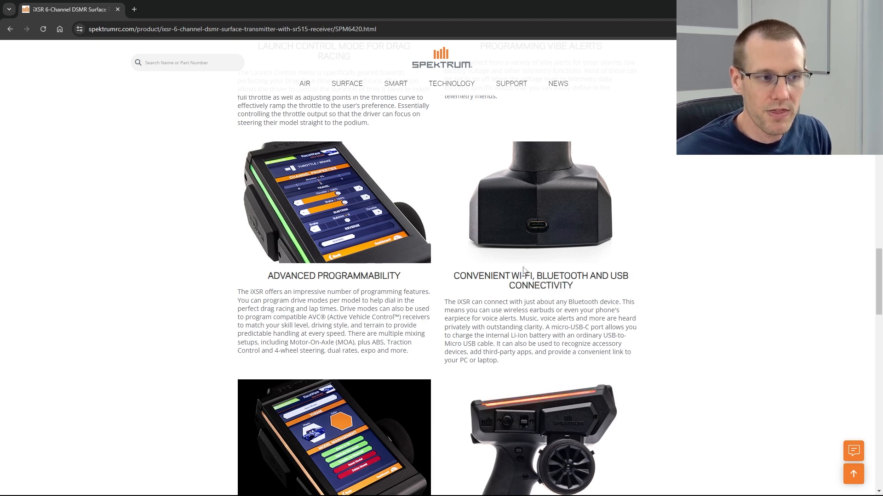
mouse_move(532, 250)
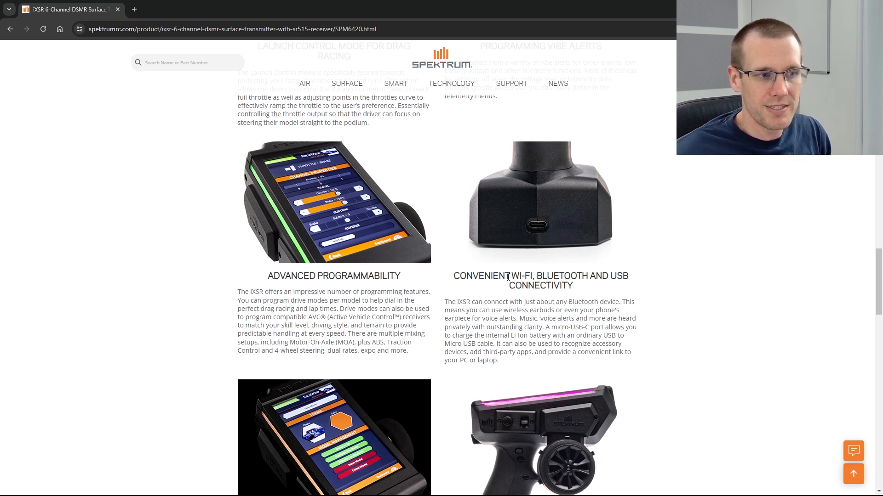
double_click(524, 276)
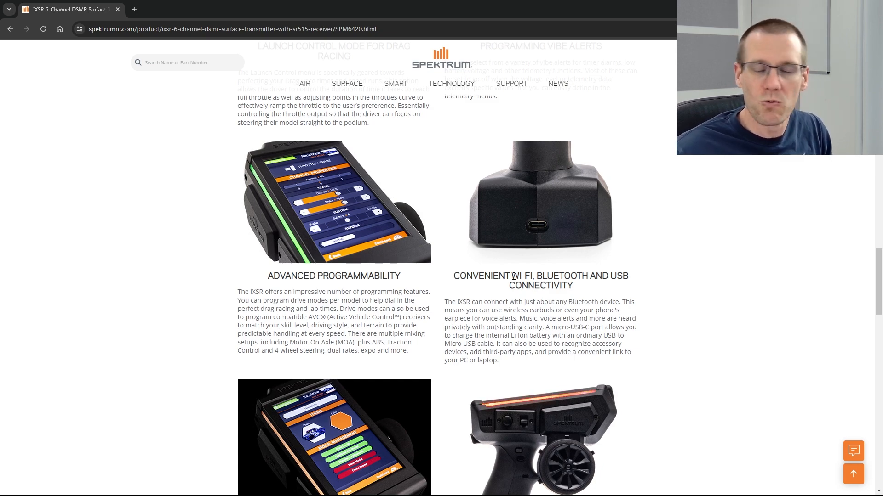
Move down past 250-Model Memory, LED Lights and Advanced Control Programming sections.
scroll("down", 3)
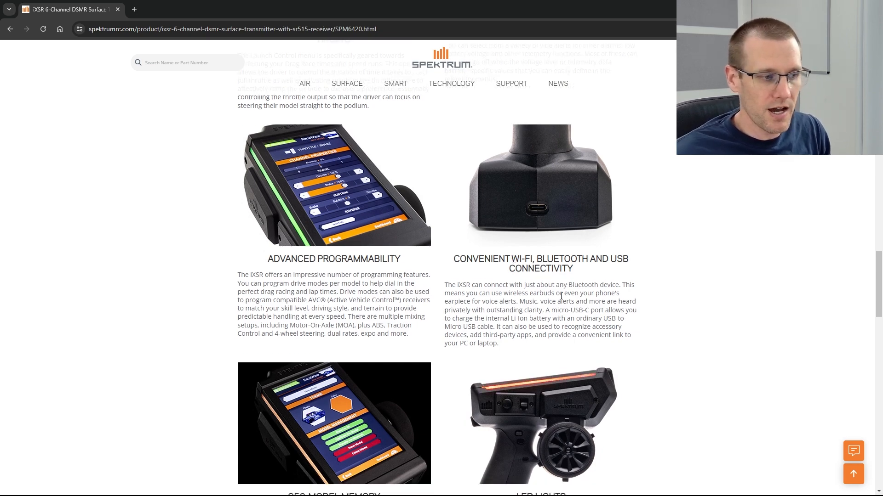
scroll("down", 3)
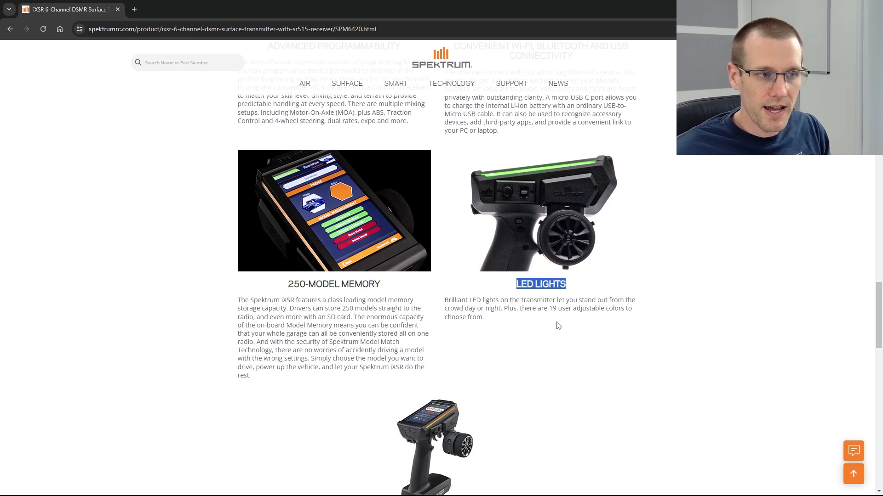
scroll("down", 3)
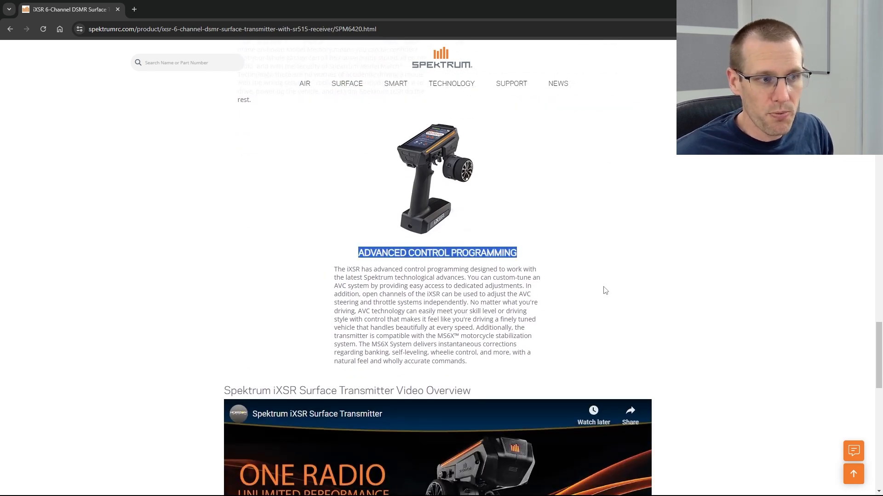
scroll("down", 3)
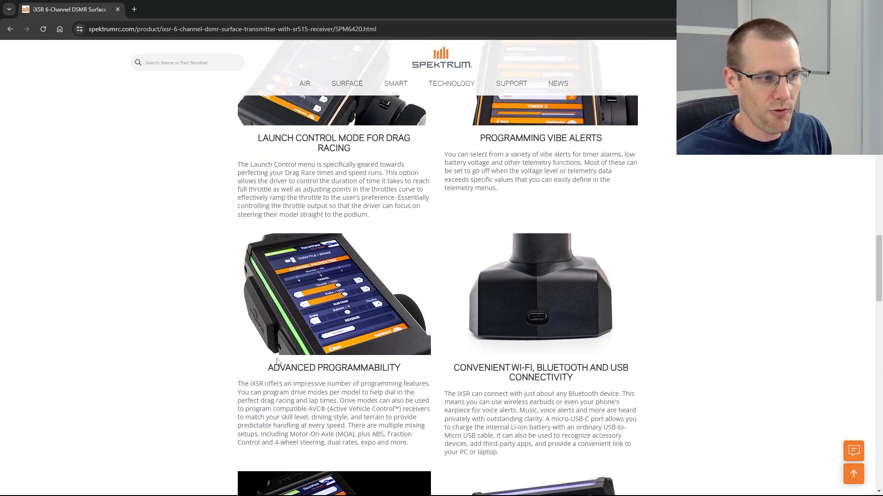
scroll("down", 3)
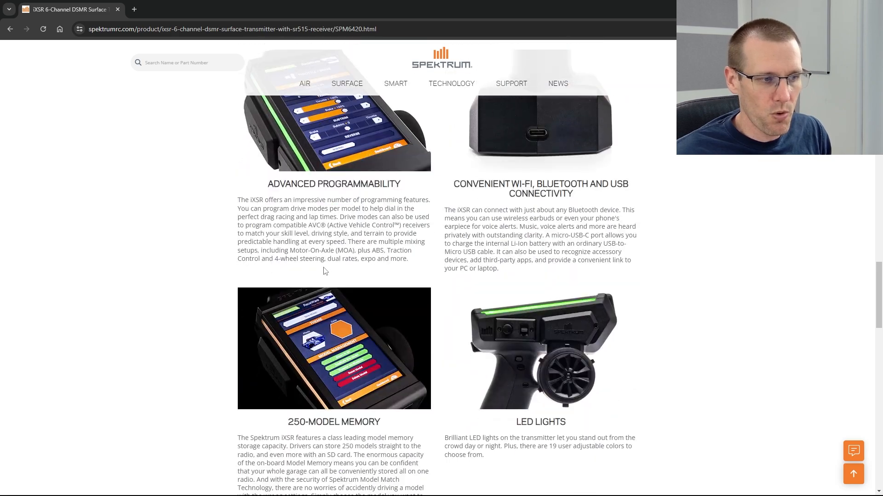
scroll("down", 3)
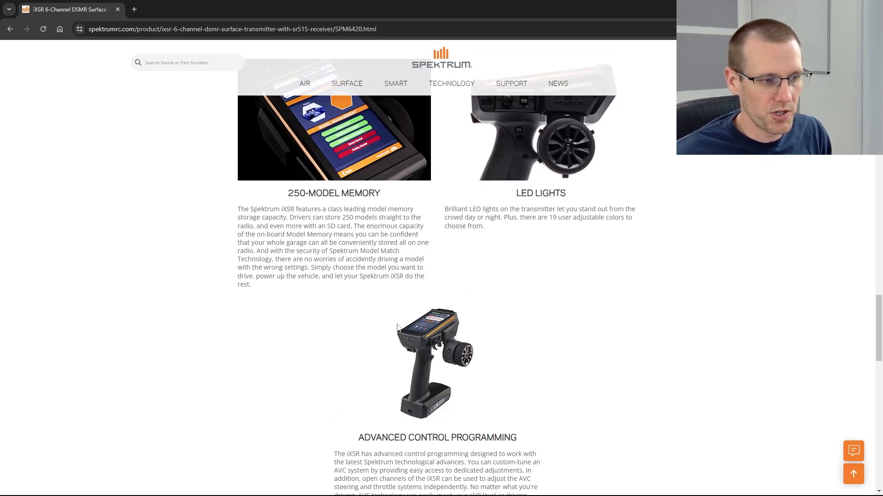
scroll("down", 3)
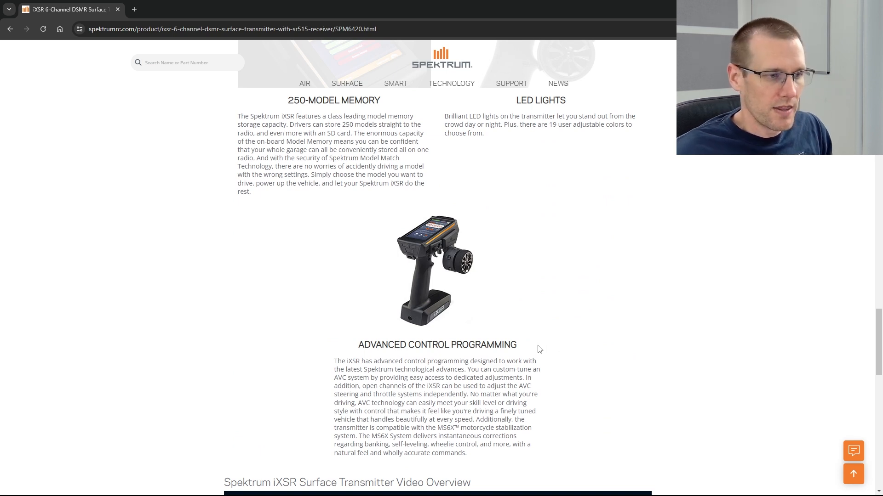
scroll("down", 3)
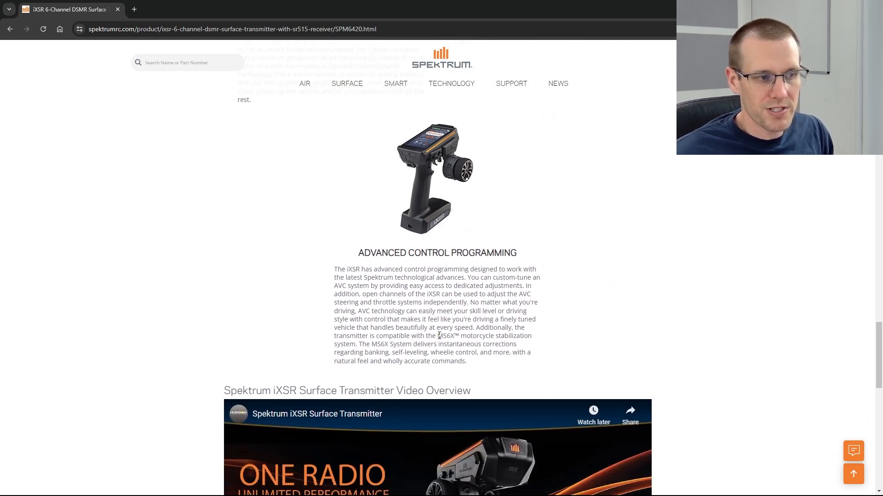
Highlight the phrase 'AVC technology' in the description and reach the Video Overview.
double_click(449, 335)
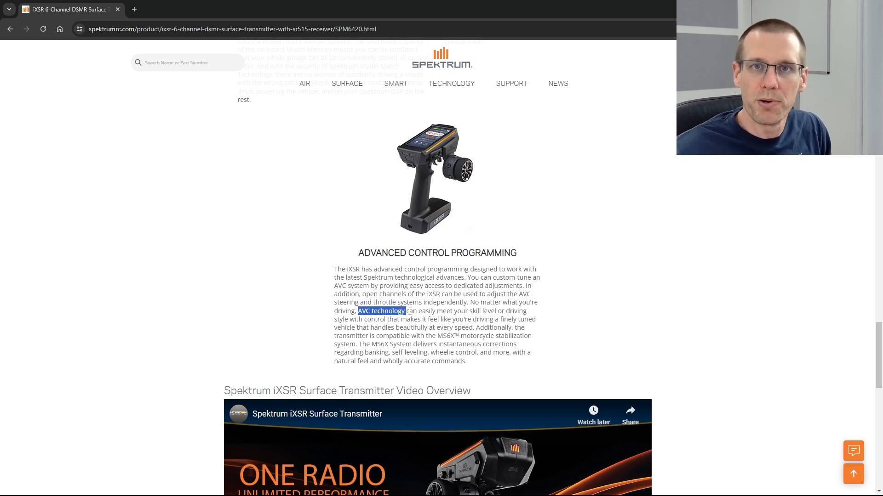
scroll("down", 3)
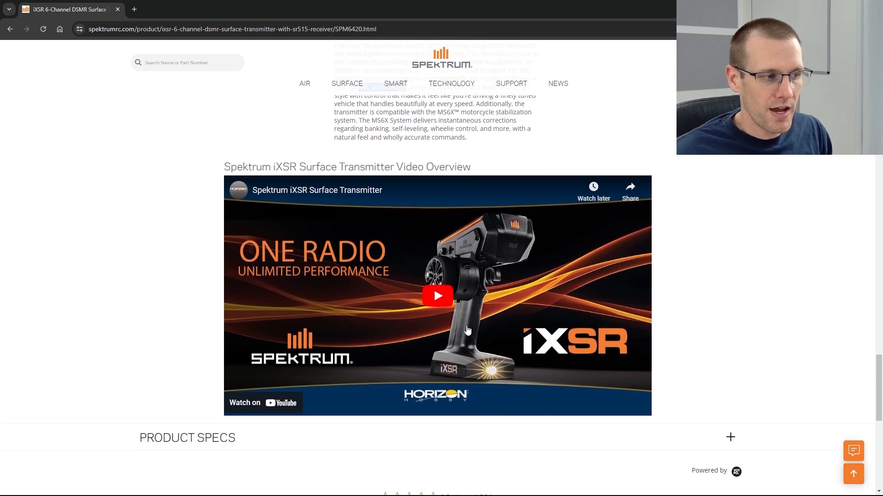
Play the iXSR overview video, jump ahead to about 1:09 and pause it around 1:23.
left_click(437, 296)
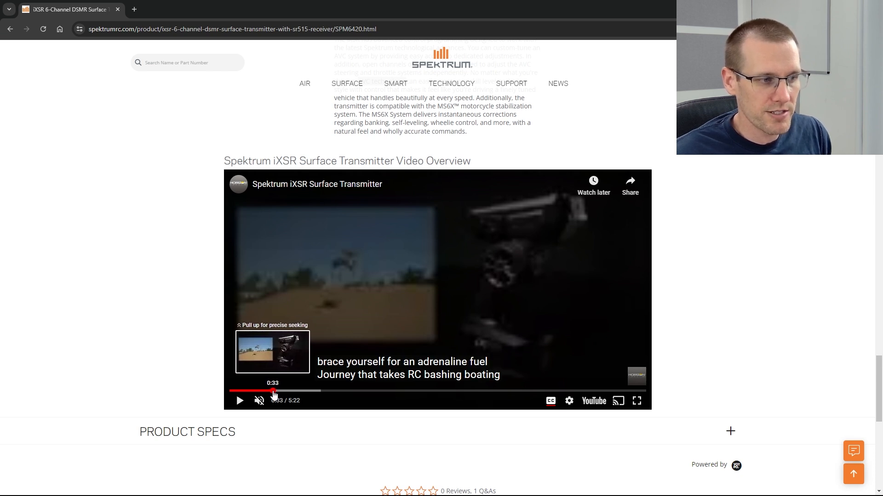
left_click(240, 401)
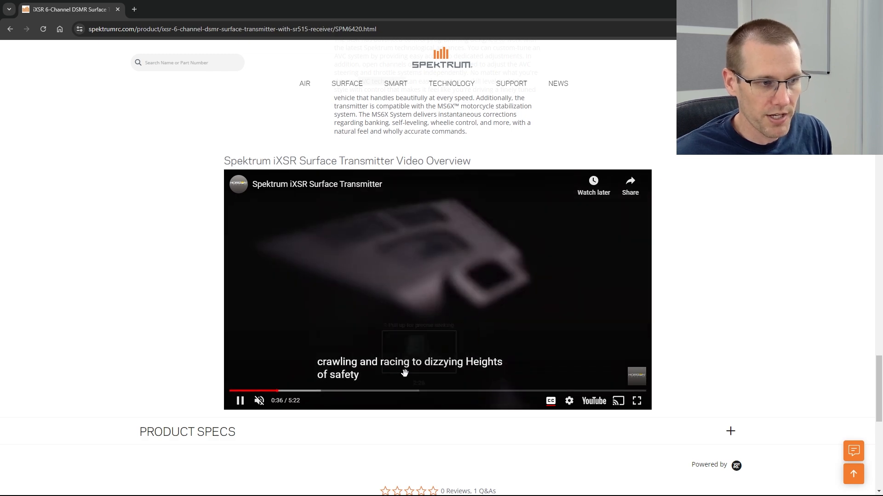
left_click(239, 401)
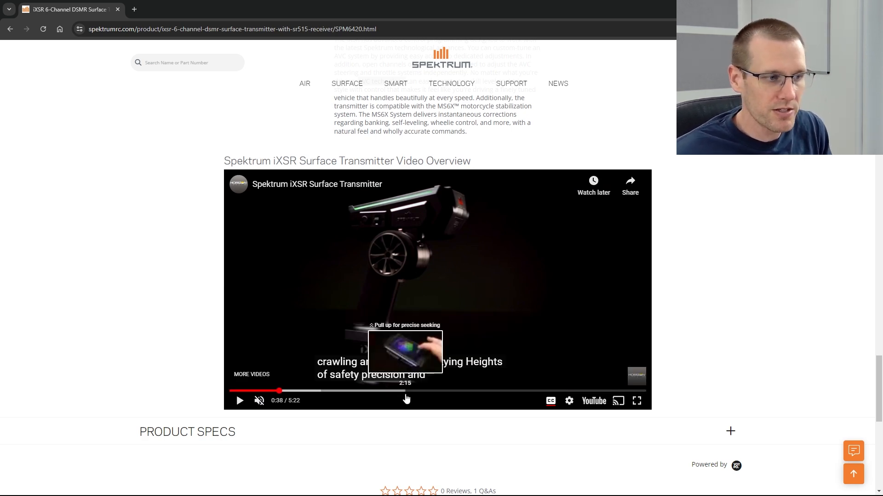
mouse_move(127, 342)
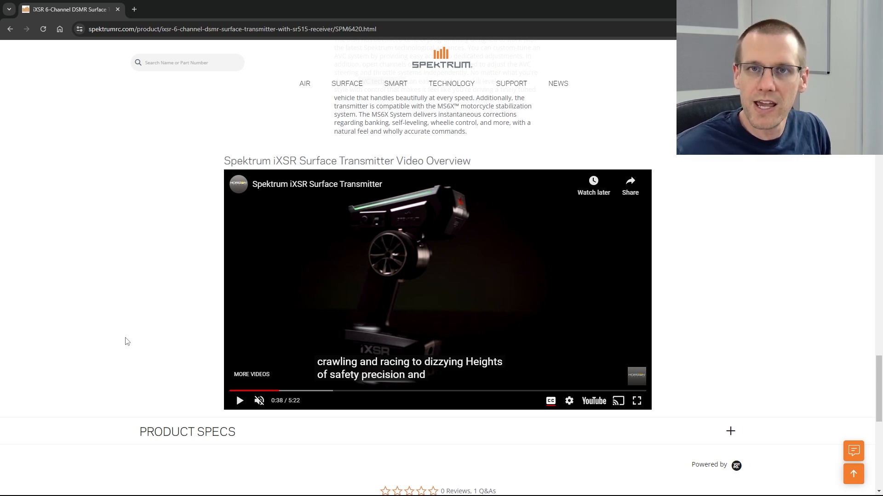
mouse_move(165, 413)
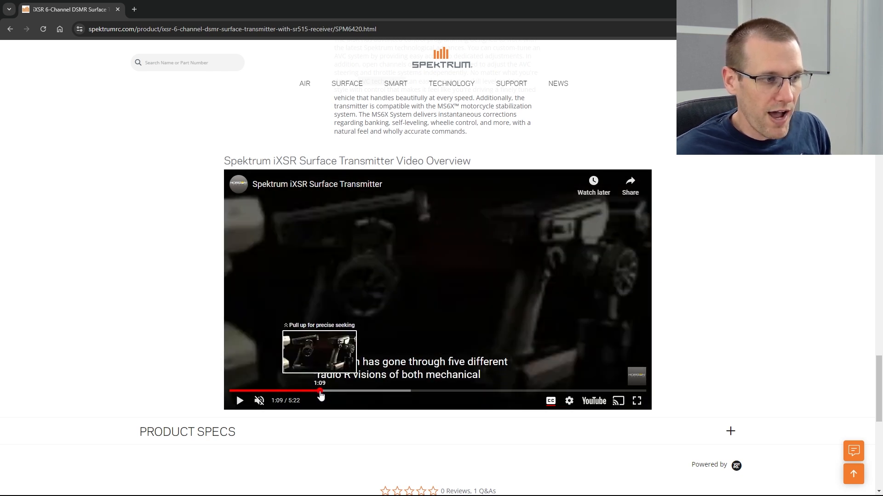
left_click(239, 401)
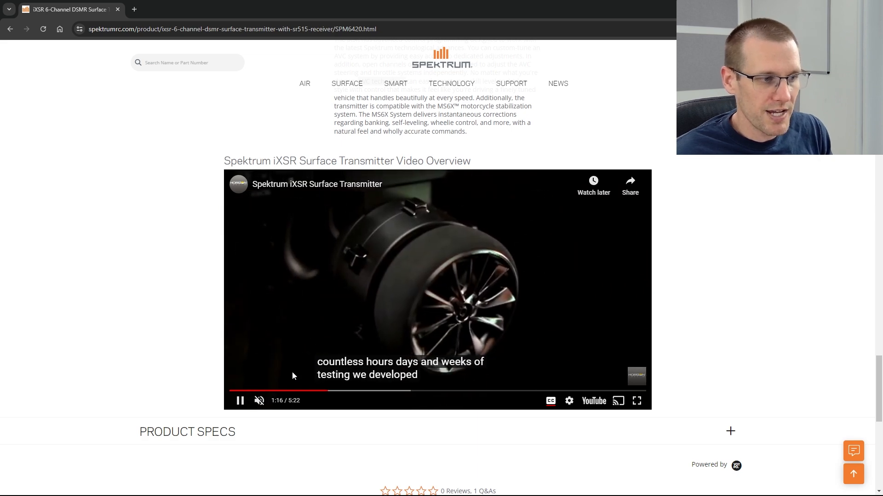
mouse_move(324, 392)
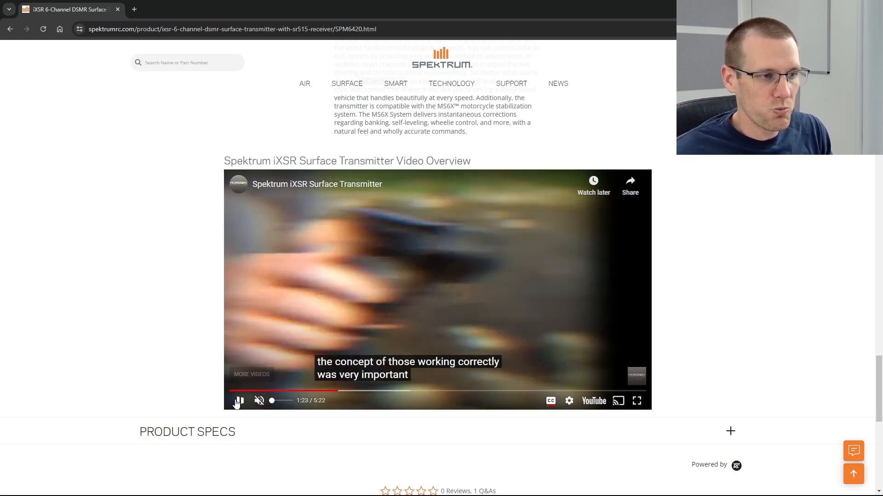
left_click(238, 400)
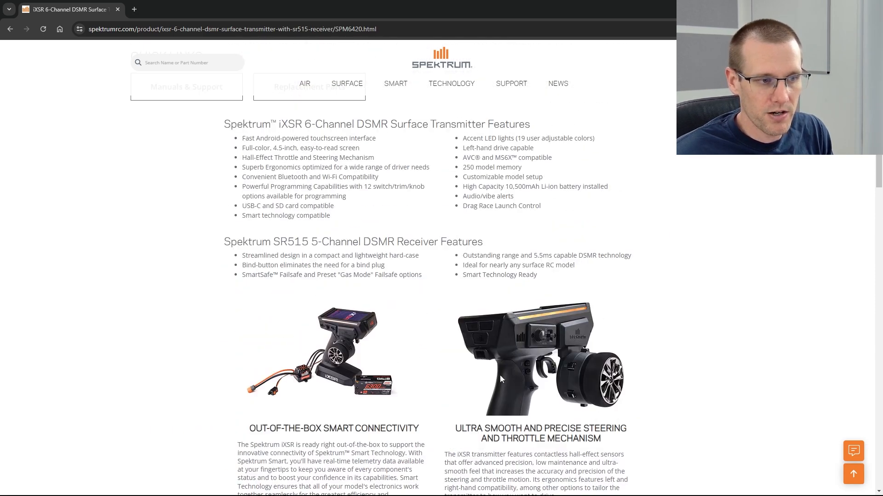
Move down through the smart connectivity, programmability and Wi-Fi/Bluetooth sections to the Video Overview.
scroll("down", 3)
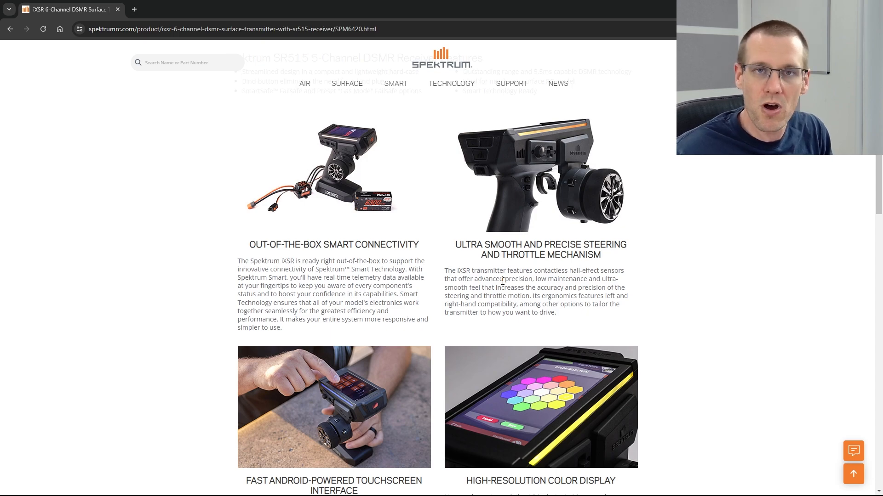
scroll("down", 3)
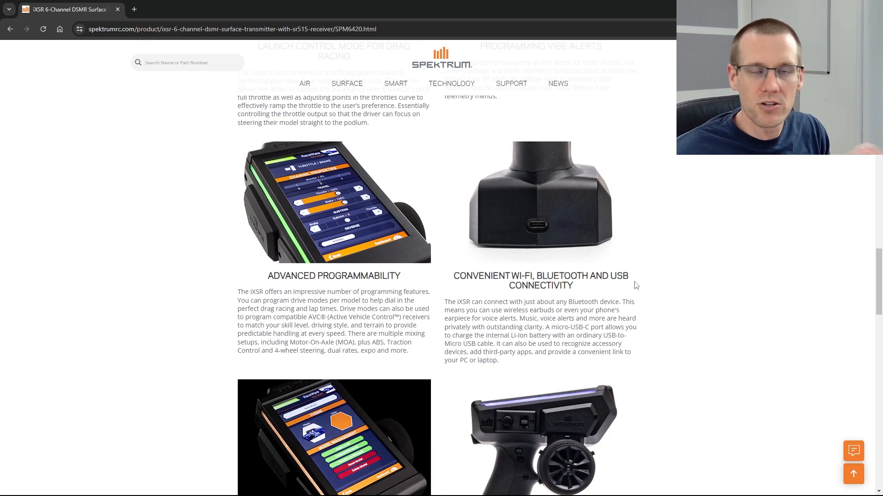
scroll("down", 3)
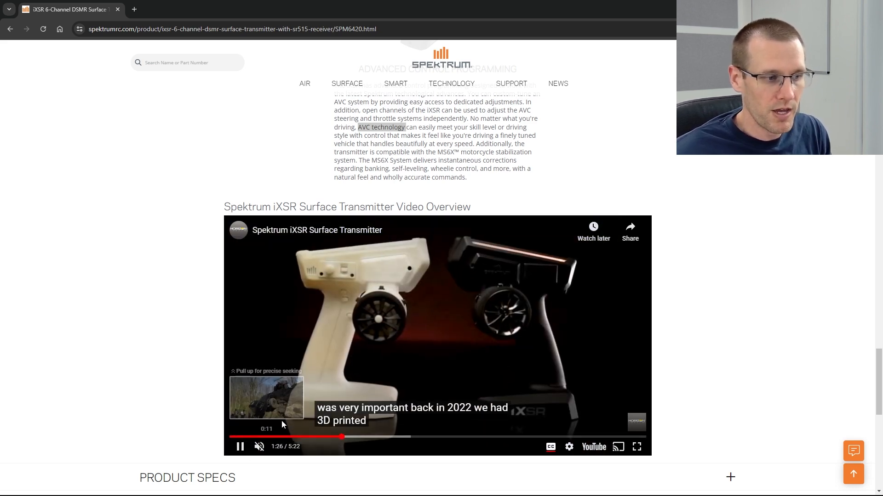
Pause and resume the overview video past the 3D-printed prototypes part, to about 1:38.
left_click(239, 447)
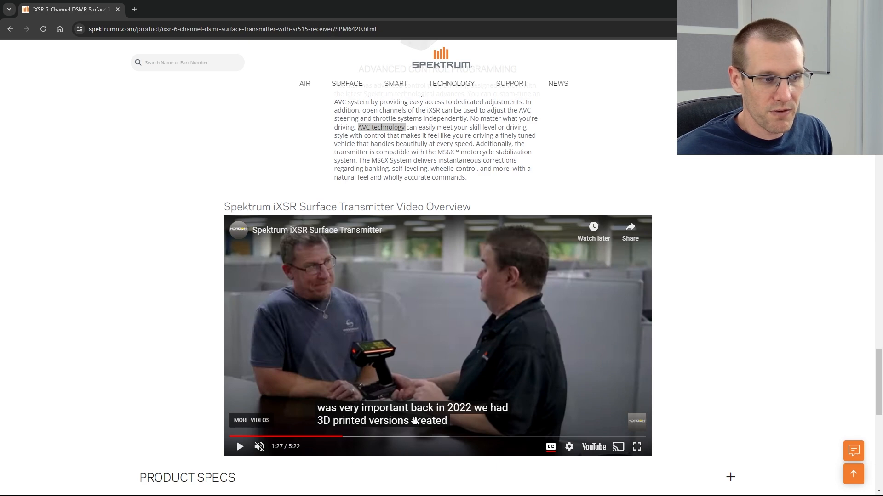
mouse_move(392, 438)
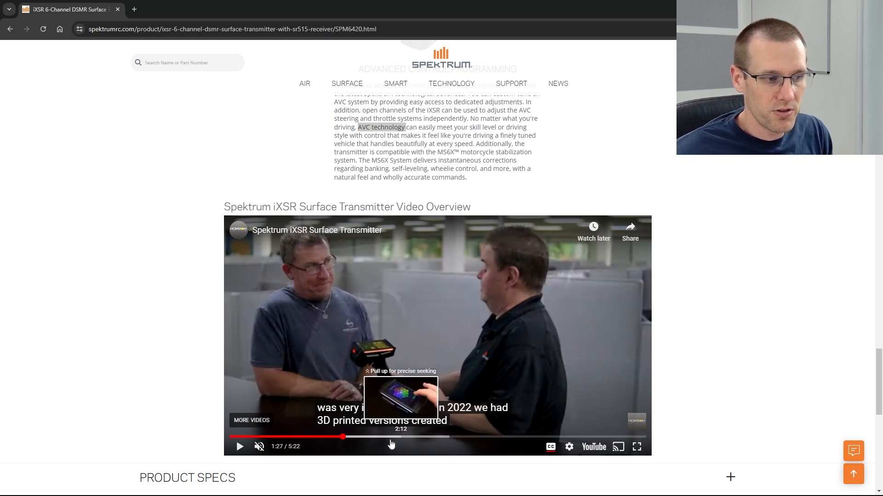
left_click(239, 447)
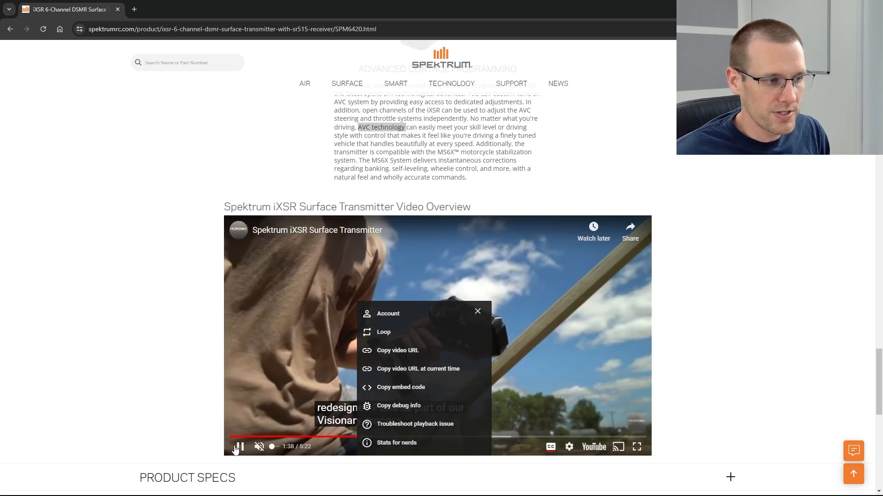
Let the overview video play to the SR515 receiver introduction at about 2:47.
left_click(477, 311)
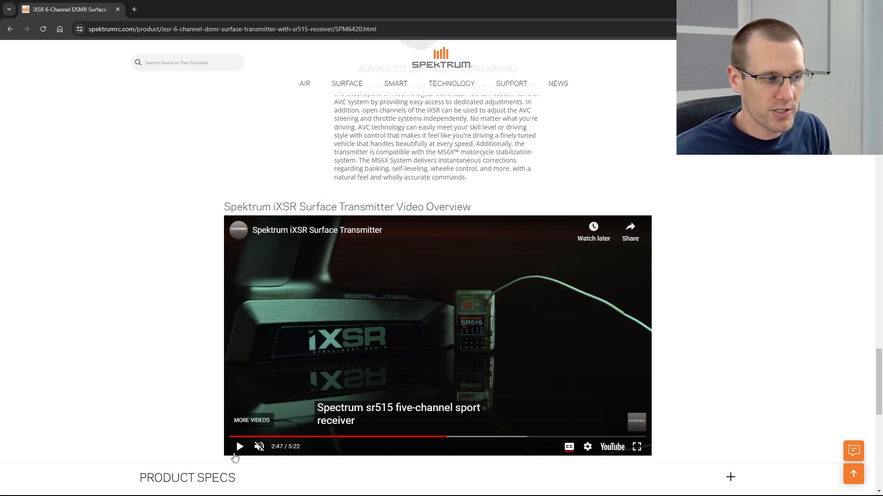
Resume the overview video briefly into the SR515 receiver coverage at 2:50.
left_click(239, 446)
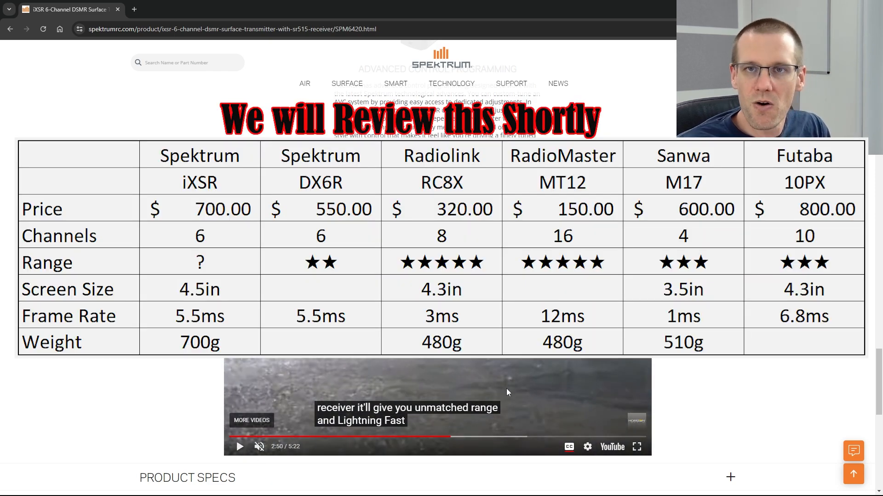
mouse_move(524, 387)
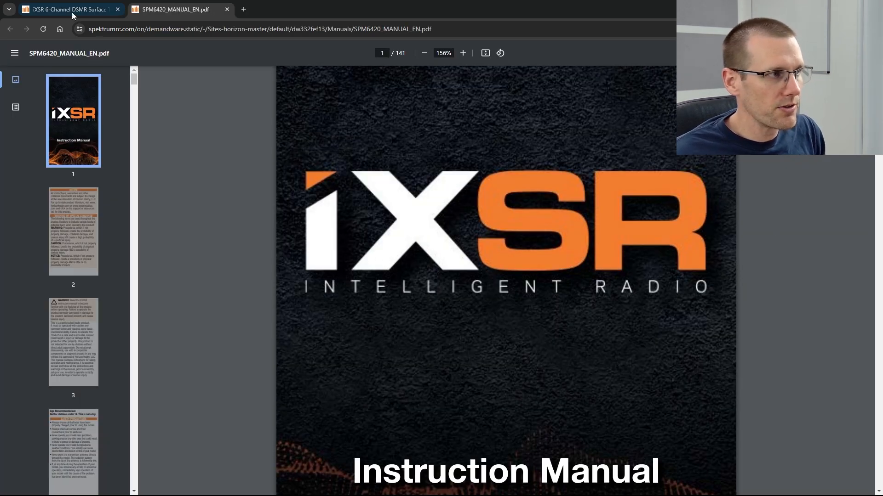
Return to the iXSR product page and open the iXSR transmitter manual from Manuals & Support.
left_click(69, 9)
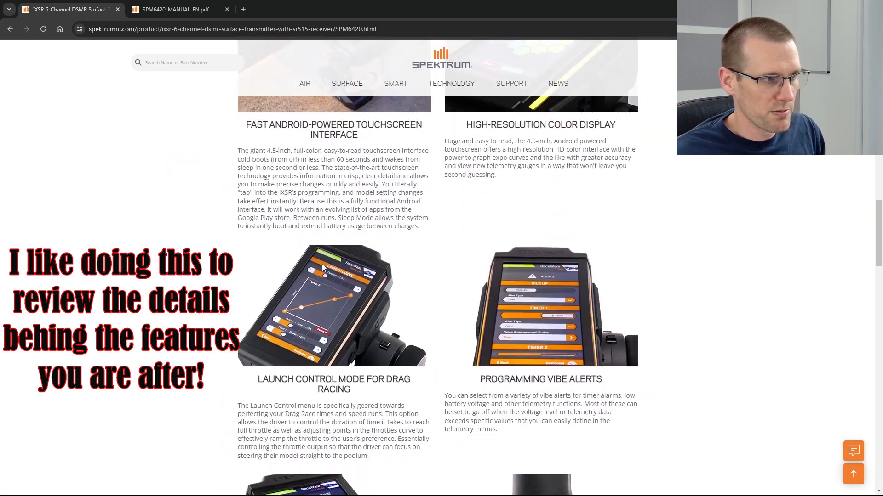
scroll("down", 3)
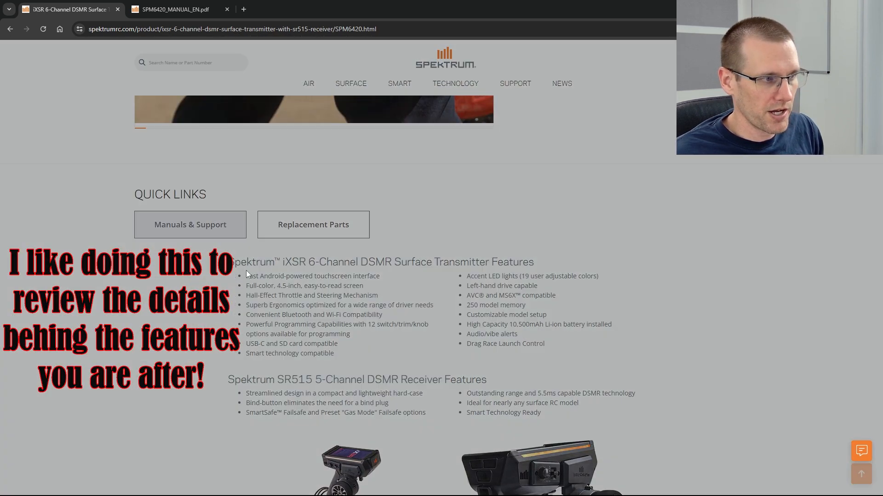
left_click(189, 224)
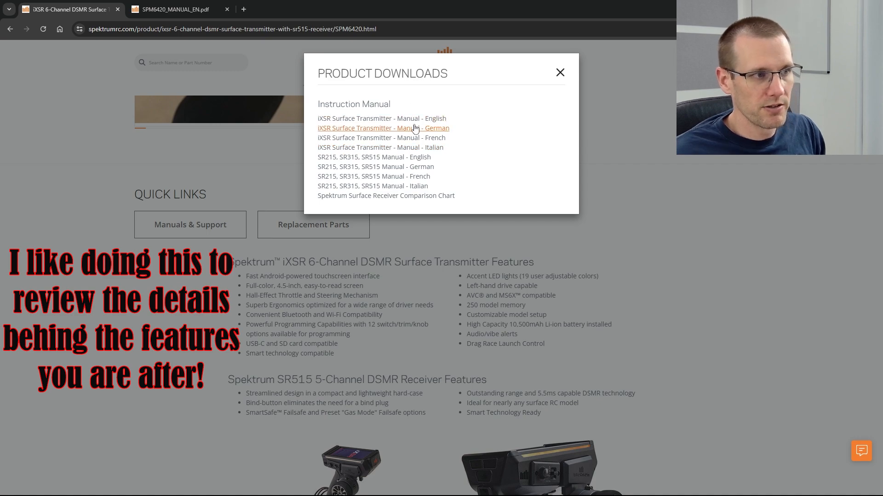
left_click(381, 118)
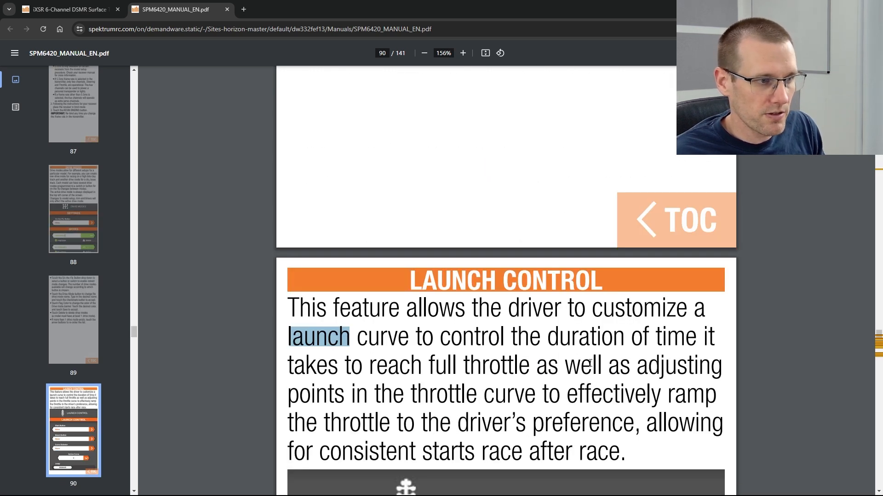
Read the Launch Control pages from Start Button down through page 92.
scroll("down", 3)
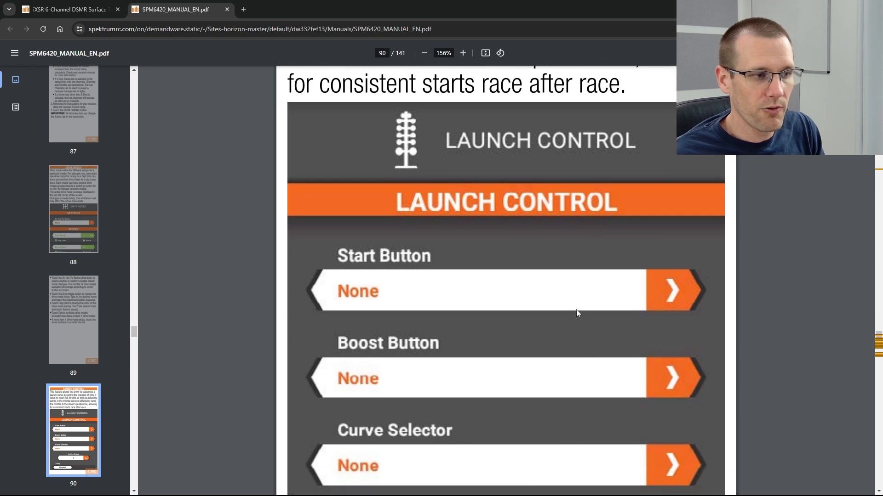
scroll("down", 3)
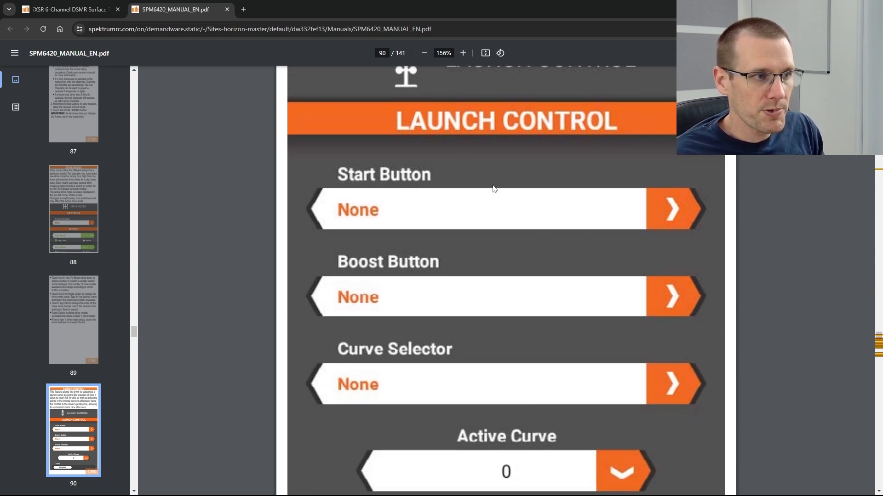
scroll("down", 3)
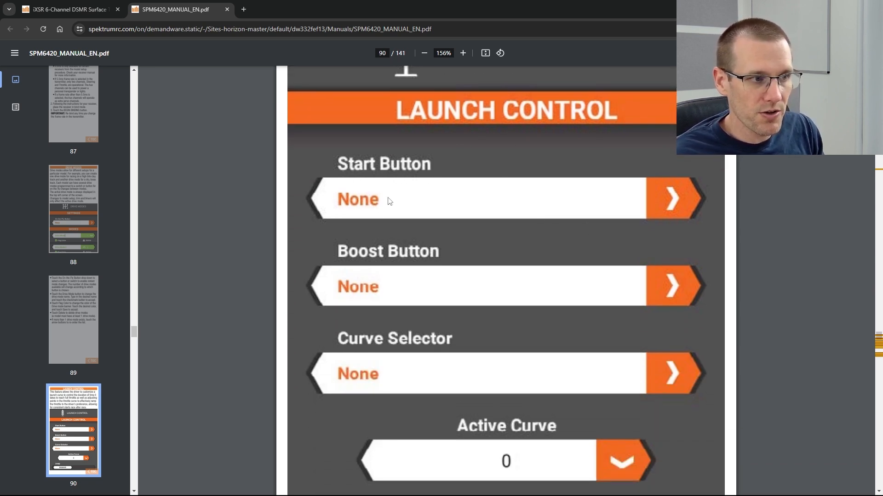
mouse_move(338, 206)
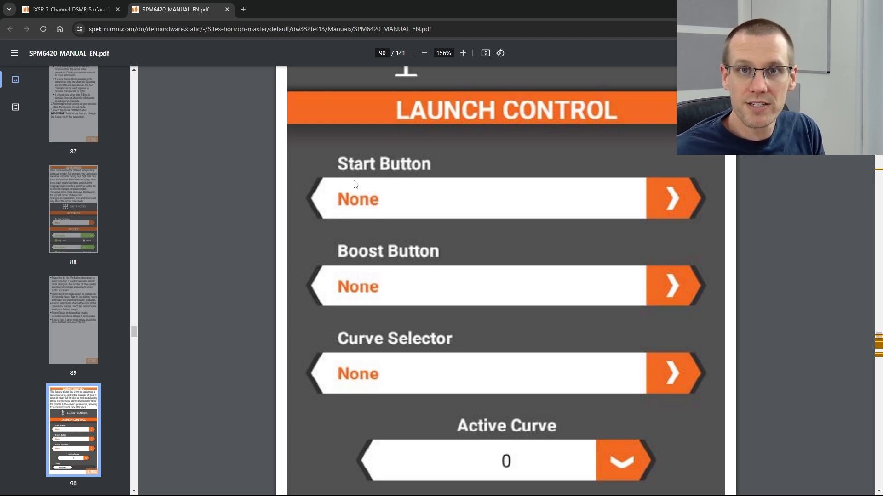
mouse_move(397, 200)
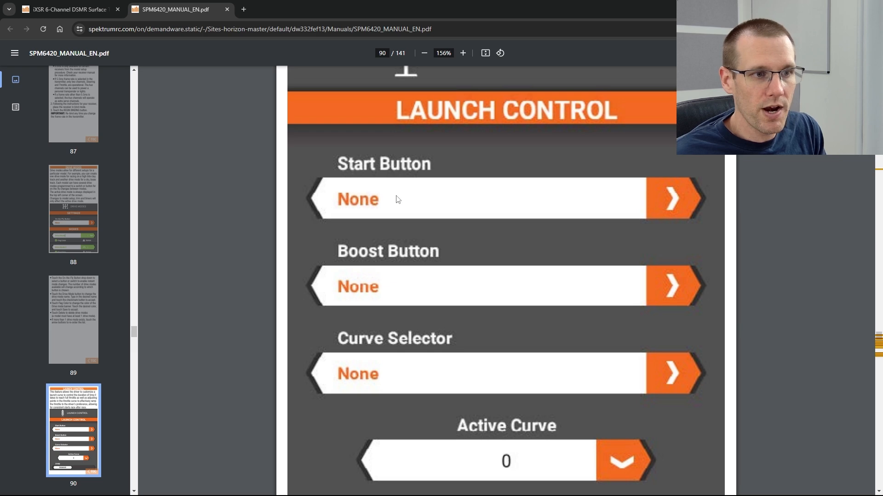
mouse_move(414, 210)
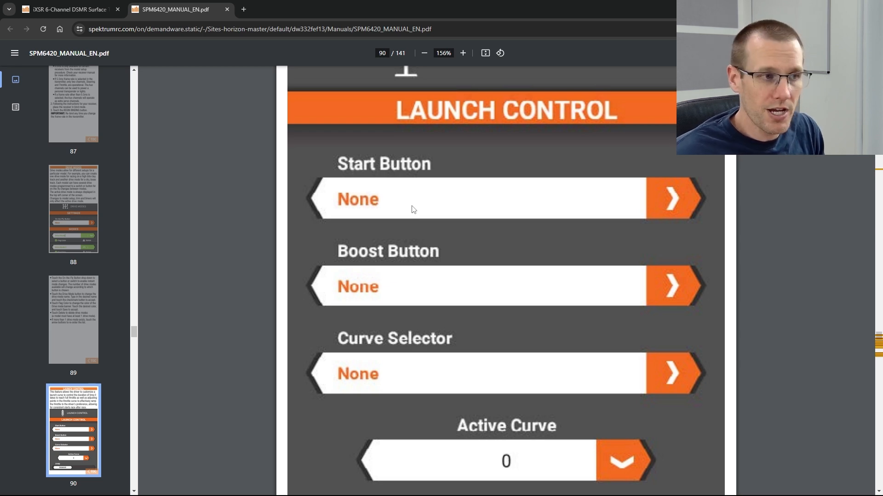
scroll("down", 3)
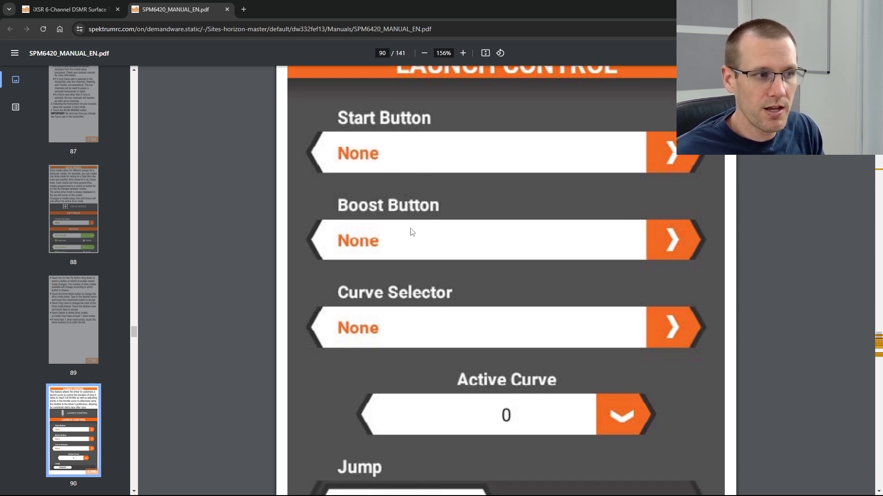
scroll("down", 3)
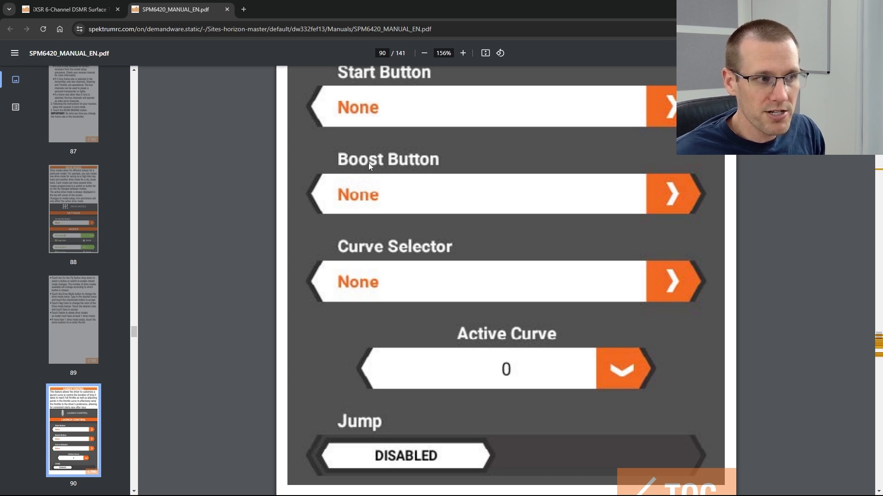
mouse_move(336, 253)
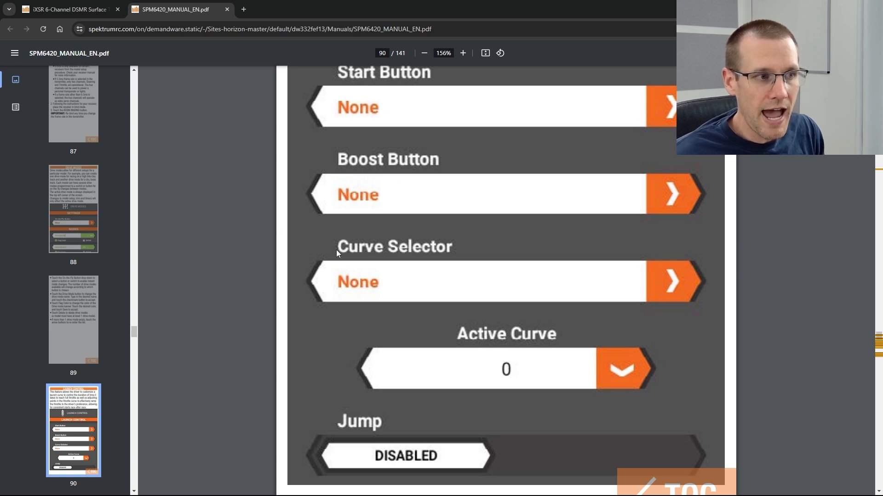
mouse_move(285, 226)
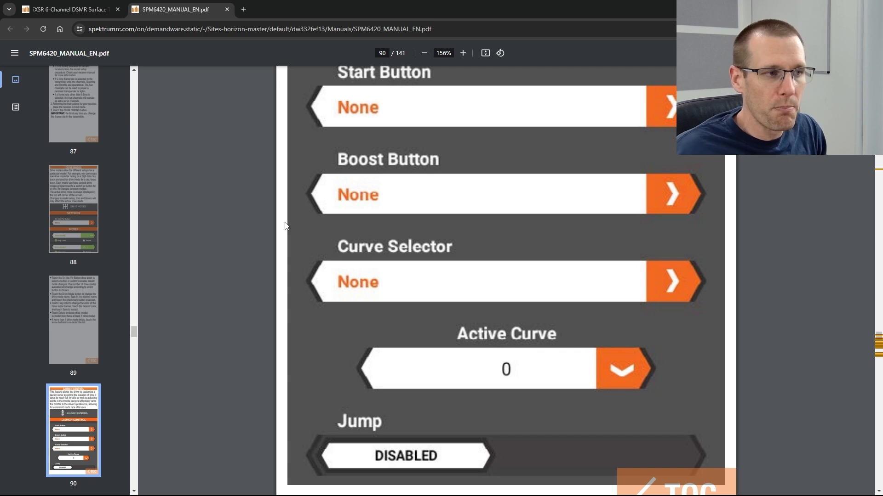
mouse_move(377, 192)
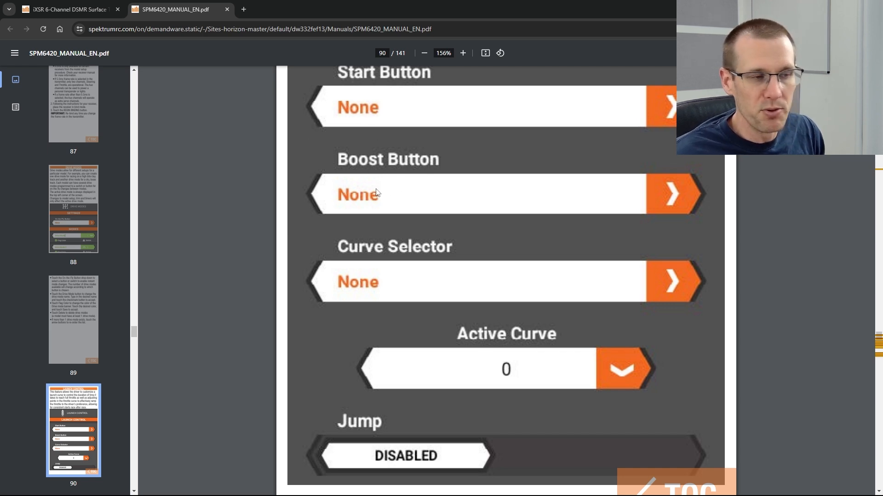
scroll("down", 3)
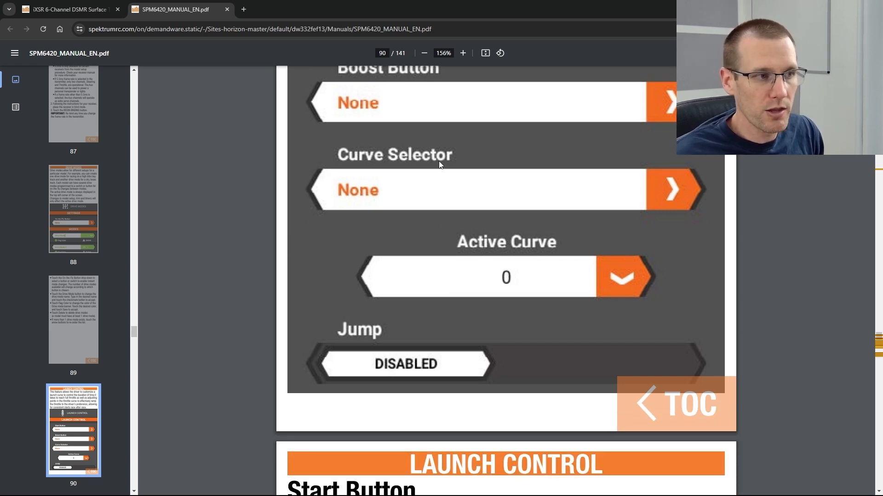
scroll("down", 3)
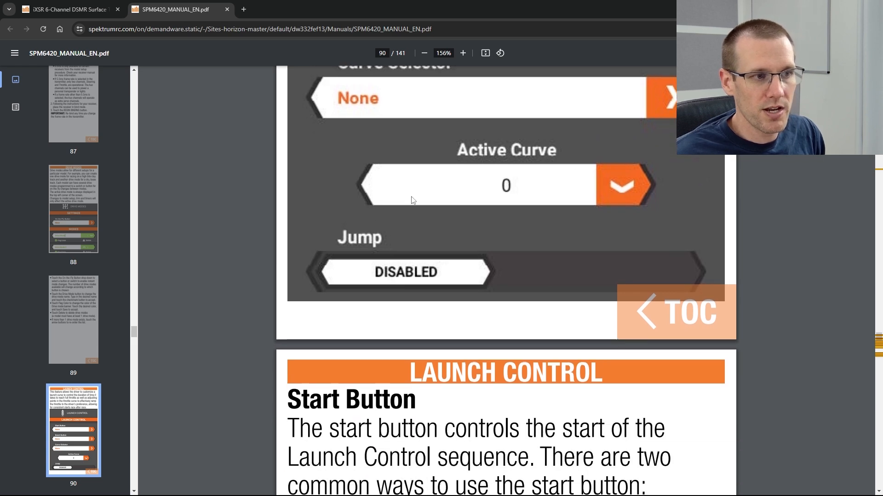
Continue through Alert Type on page 93 to the Launch Curve Duration setting on page 94.
scroll("down", 3)
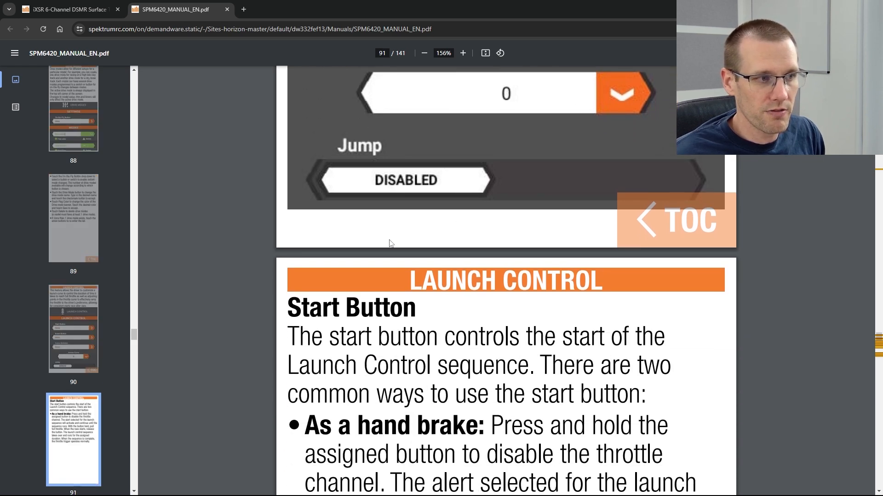
scroll("down", 3)
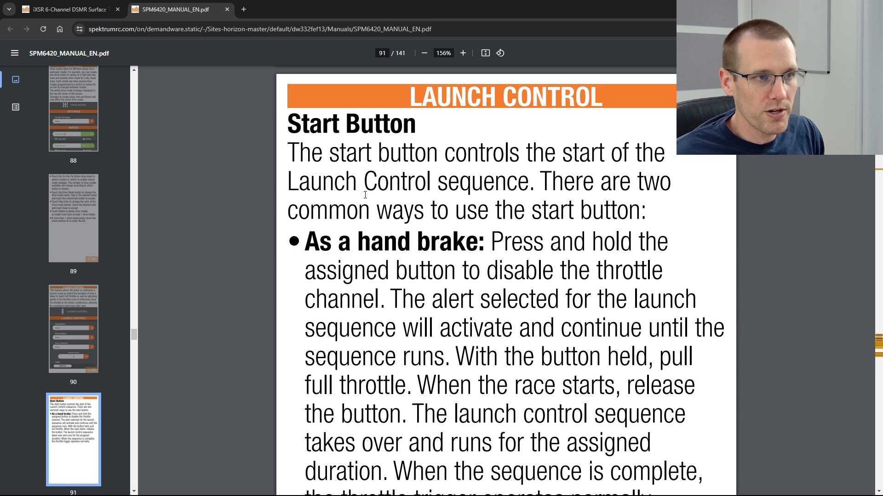
scroll("down", 3)
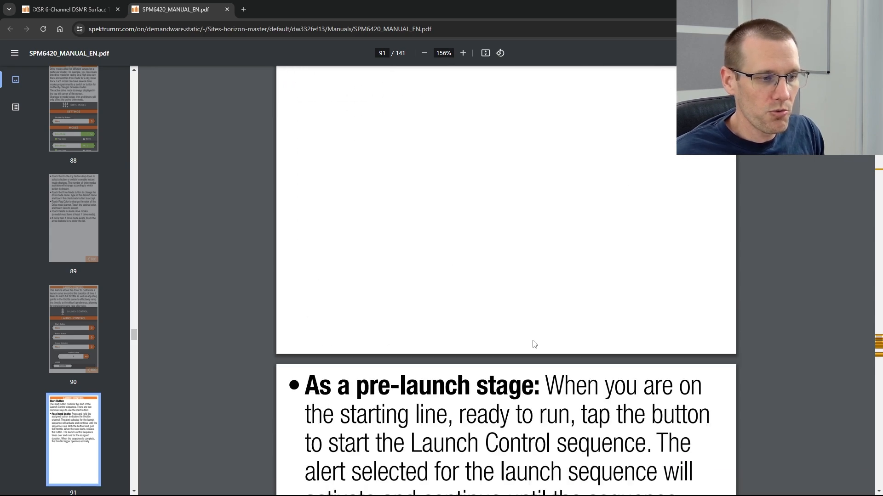
scroll("down", 3)
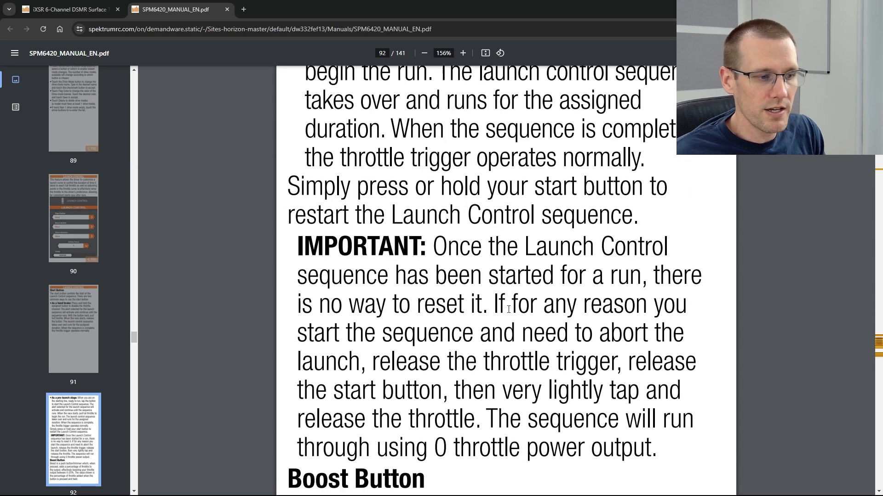
scroll("down", 3)
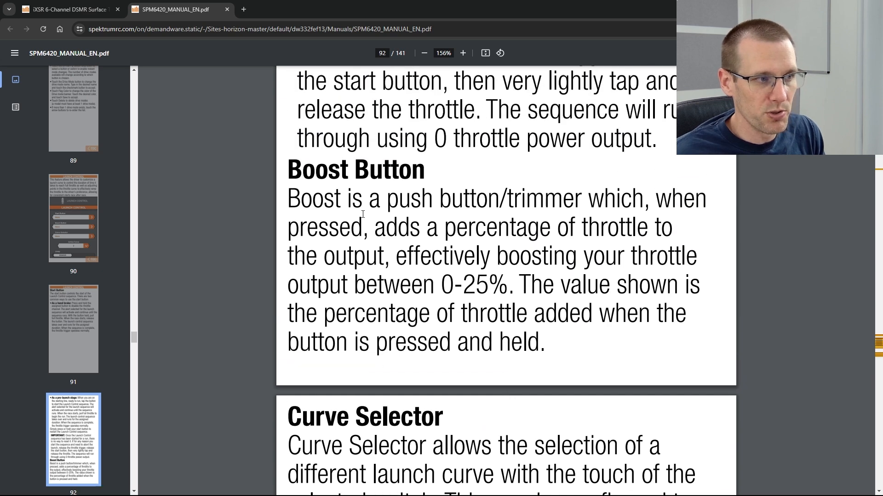
mouse_move(655, 213)
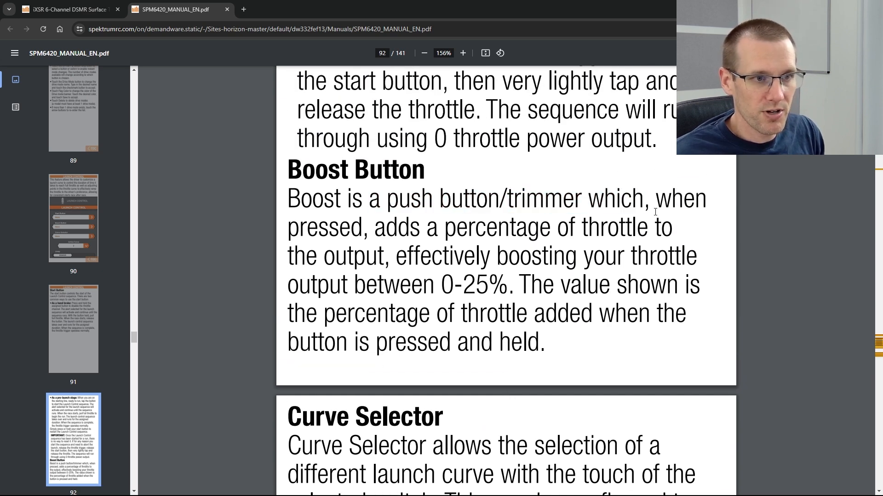
scroll("down", 3)
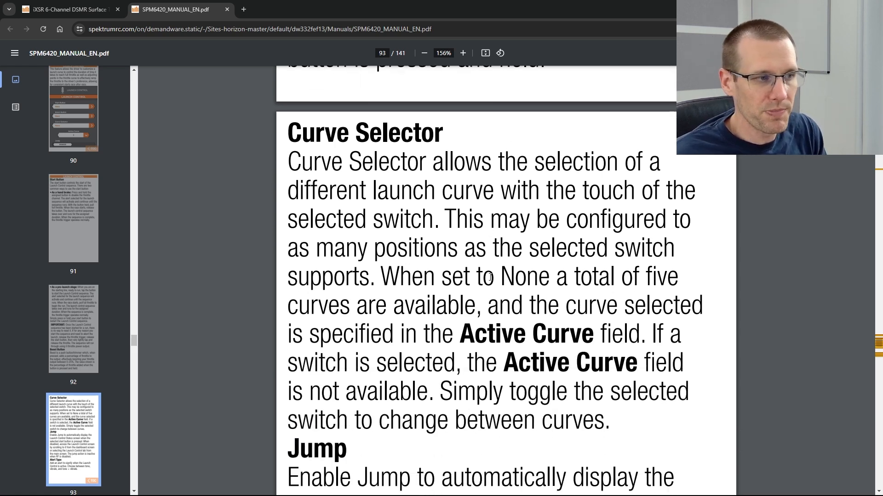
scroll("down", 3)
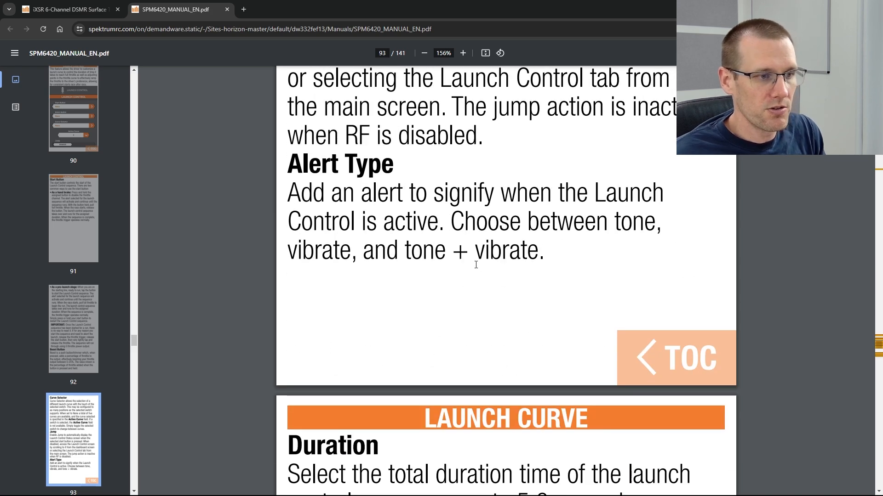
scroll("down", 3)
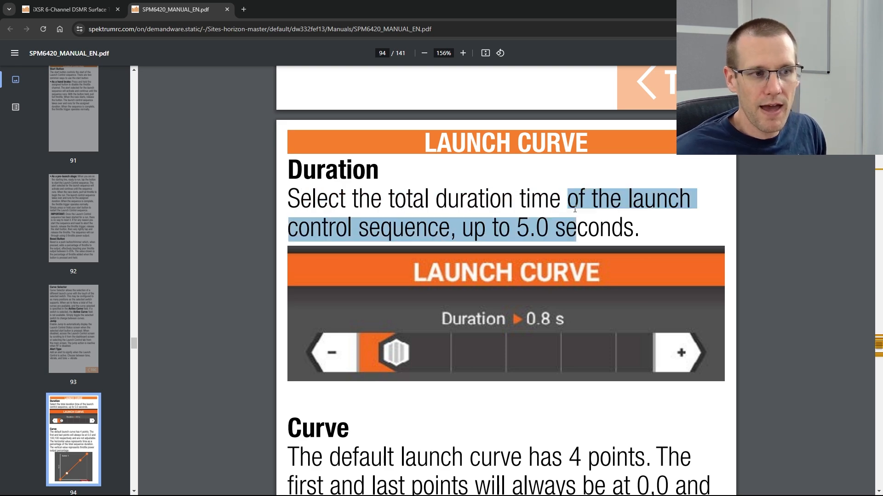
Clear the text selection after reading the Launch Curve Duration paragraph (up to 5.0 seconds) on page 94.
left_click(578, 203)
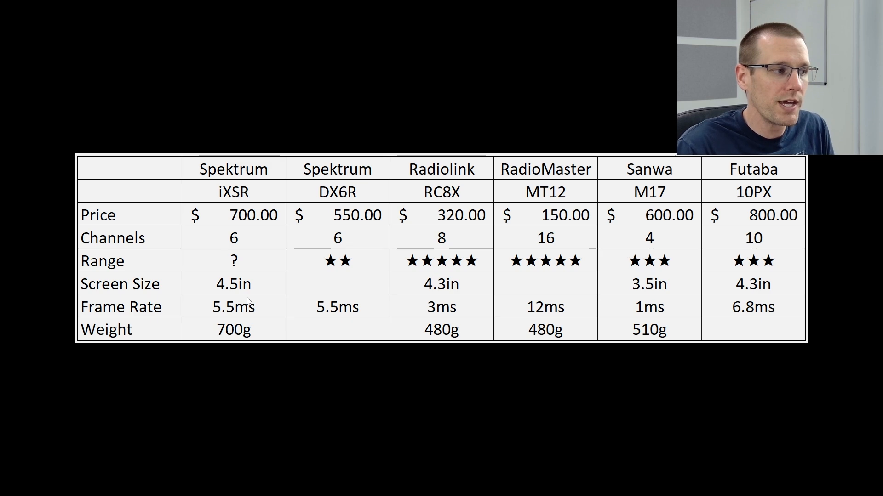
mouse_move(276, 195)
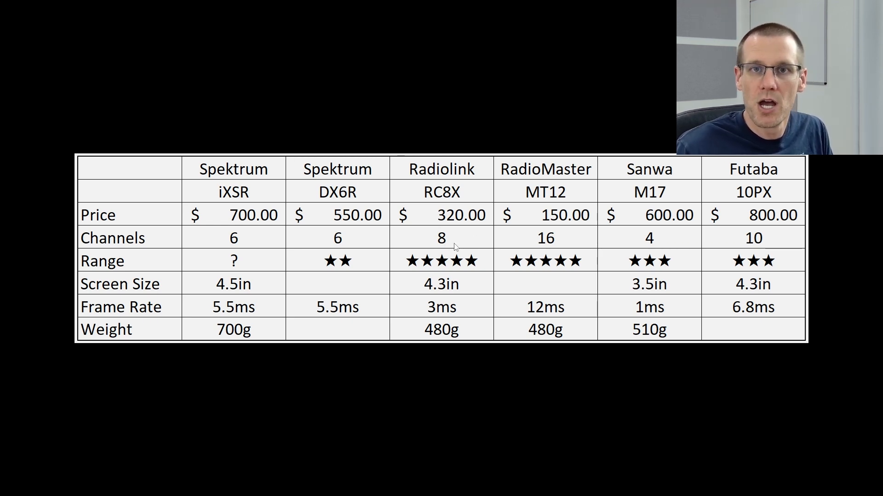
mouse_move(581, 255)
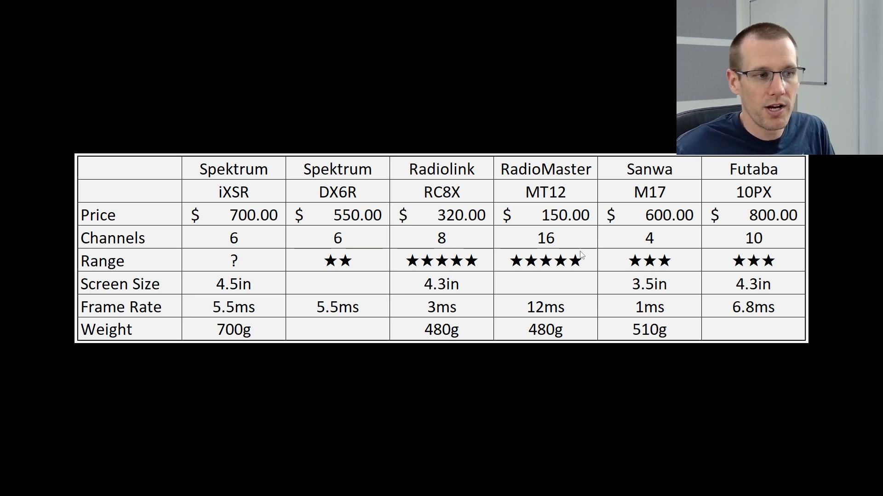
mouse_move(523, 245)
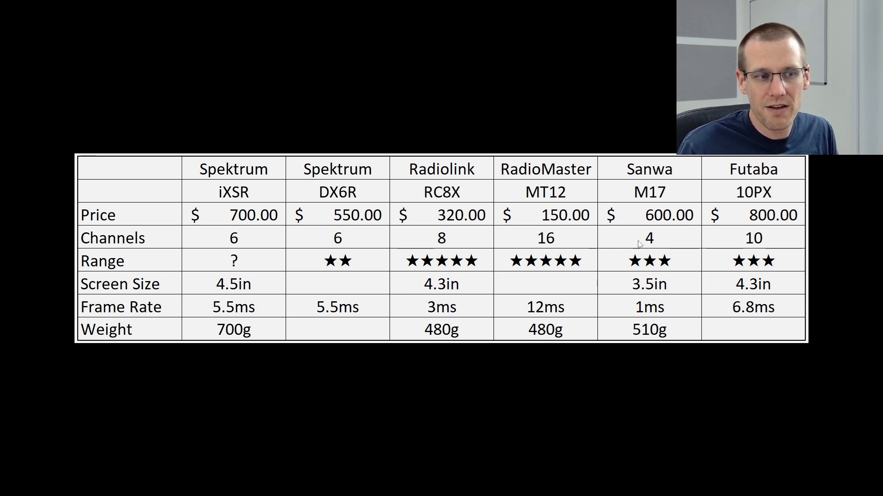
mouse_move(642, 237)
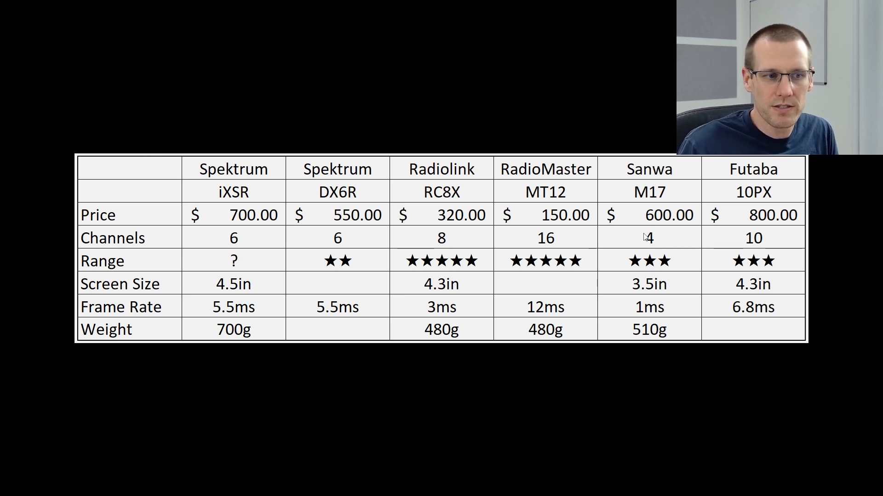
mouse_move(783, 203)
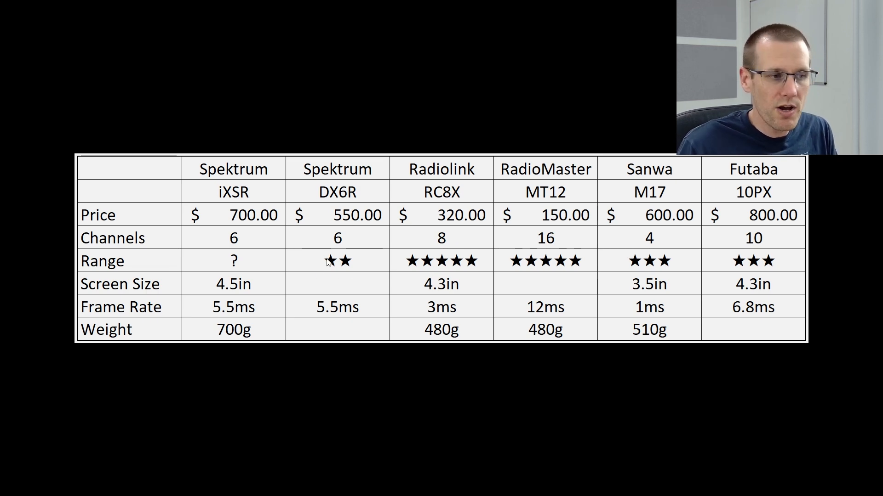
mouse_move(422, 280)
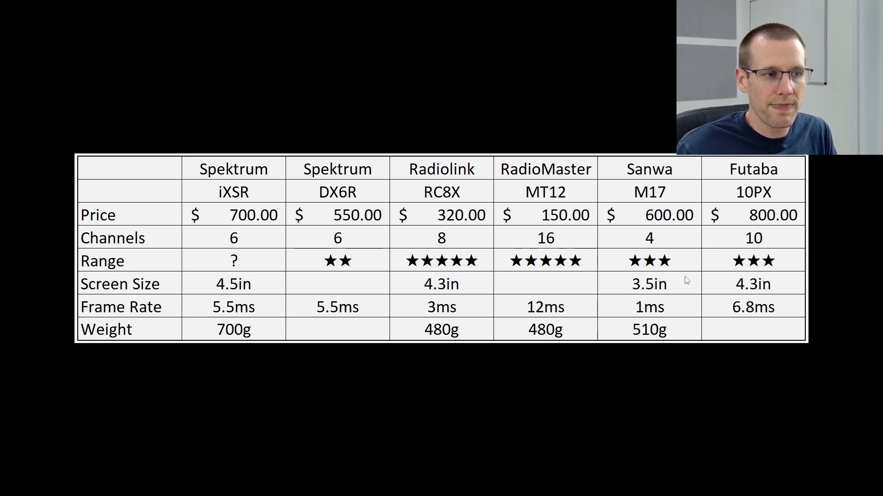
mouse_move(559, 248)
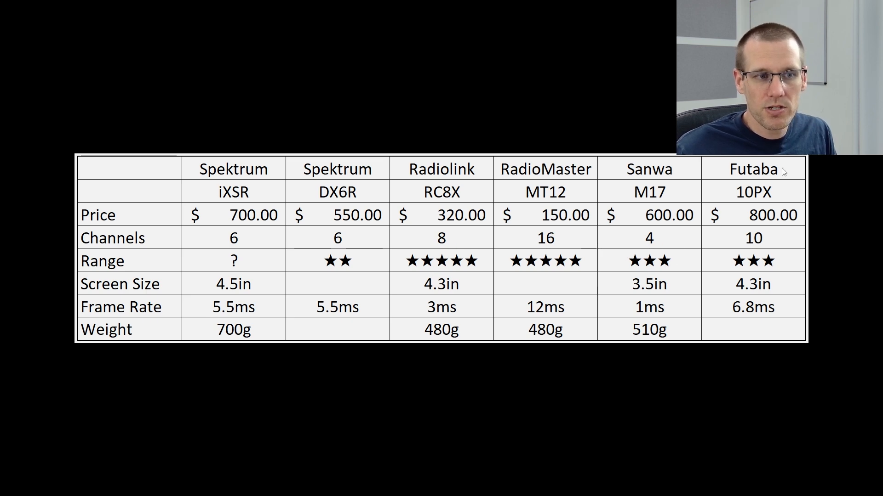
mouse_move(643, 288)
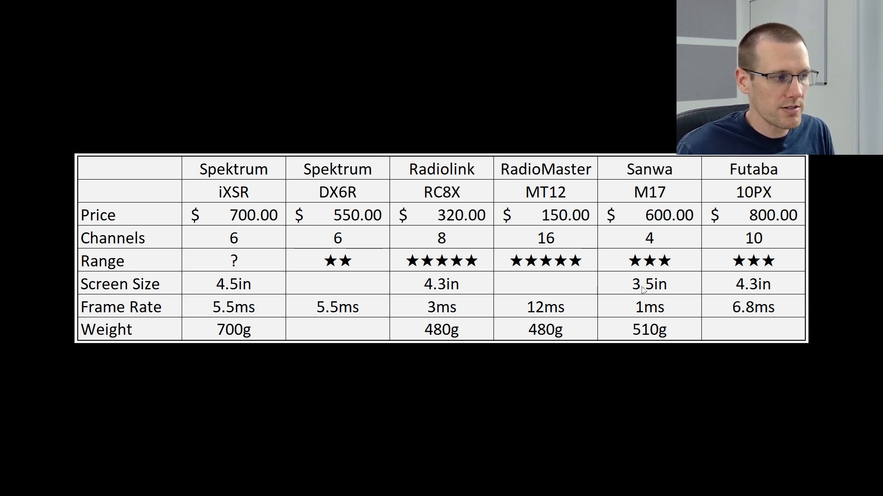
mouse_move(245, 275)
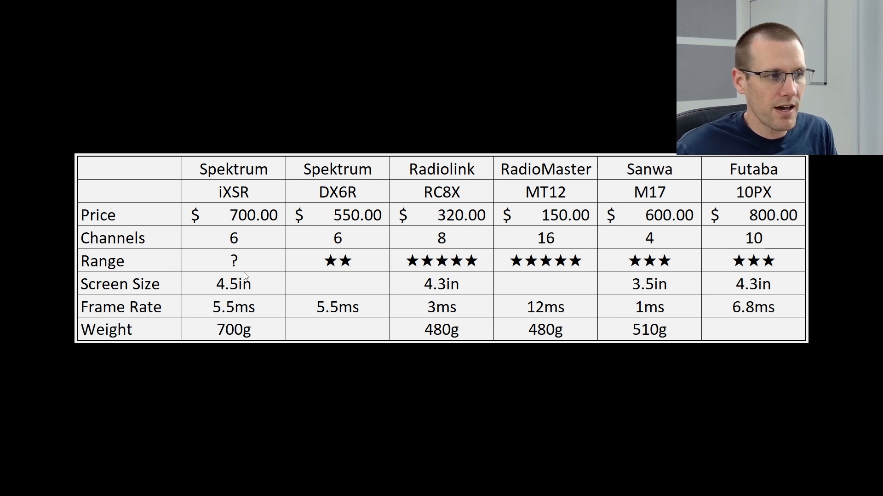
mouse_move(522, 192)
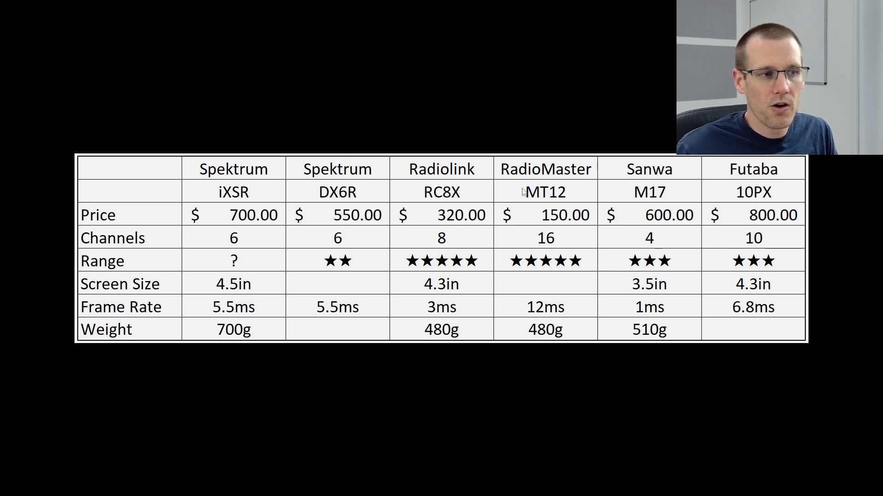
mouse_move(575, 194)
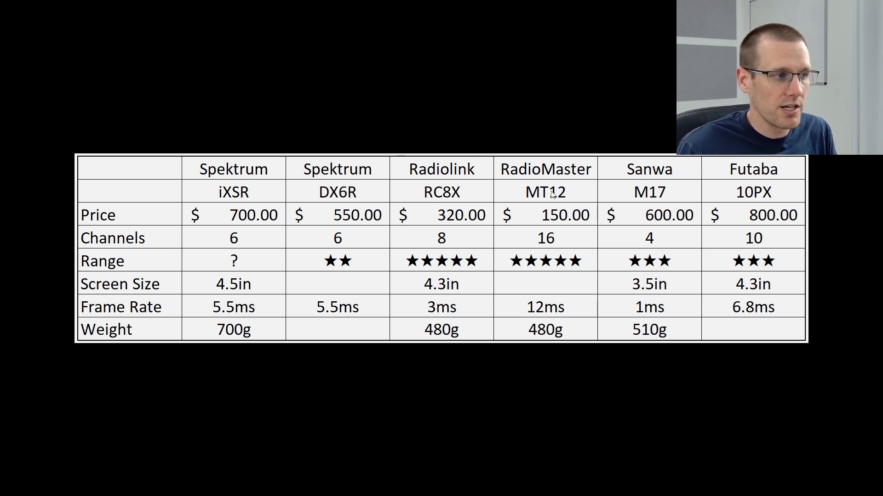
mouse_move(197, 324)
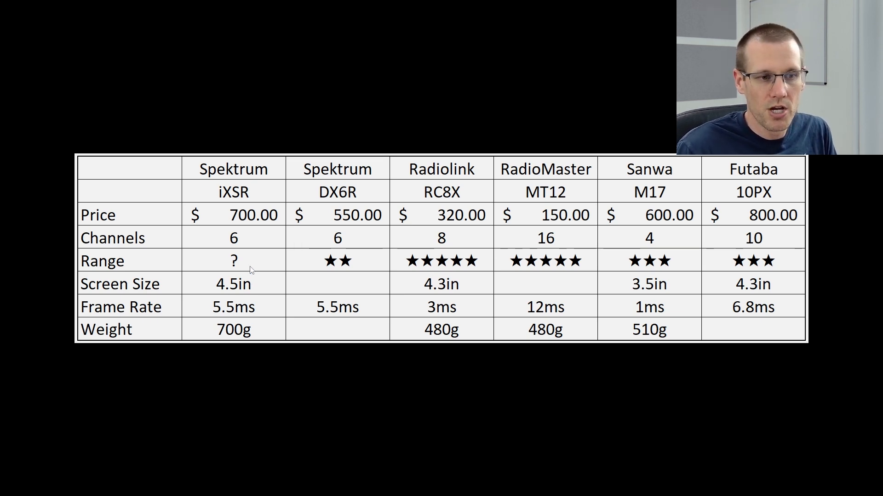
mouse_move(152, 313)
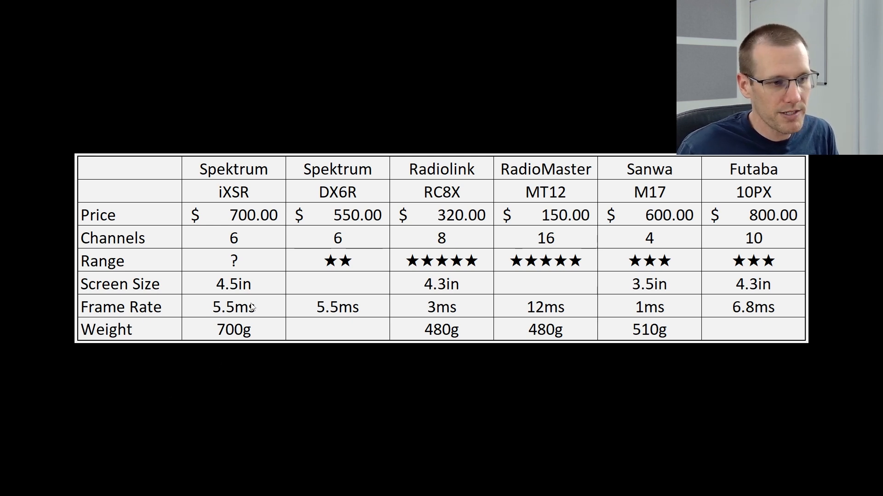
mouse_move(614, 280)
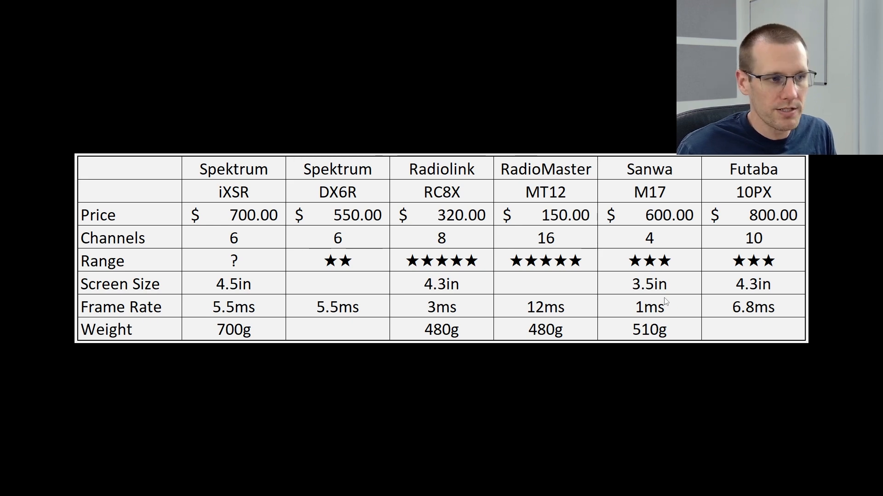
mouse_move(743, 331)
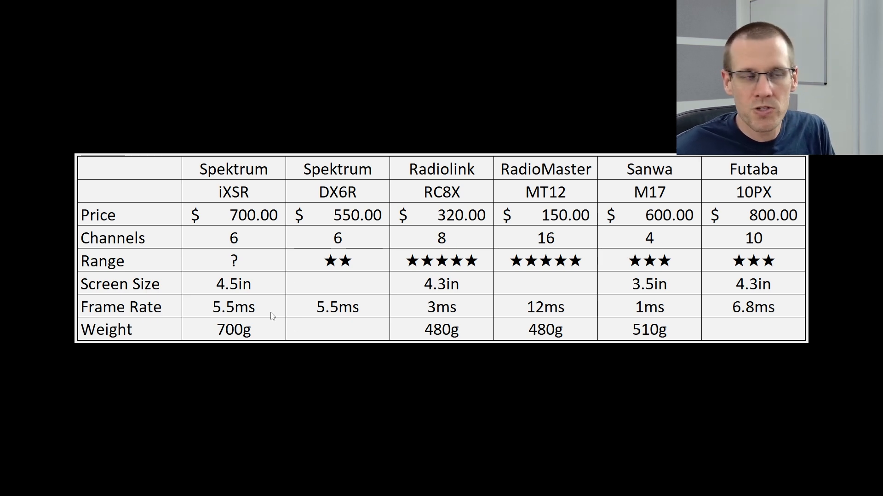
mouse_move(241, 311)
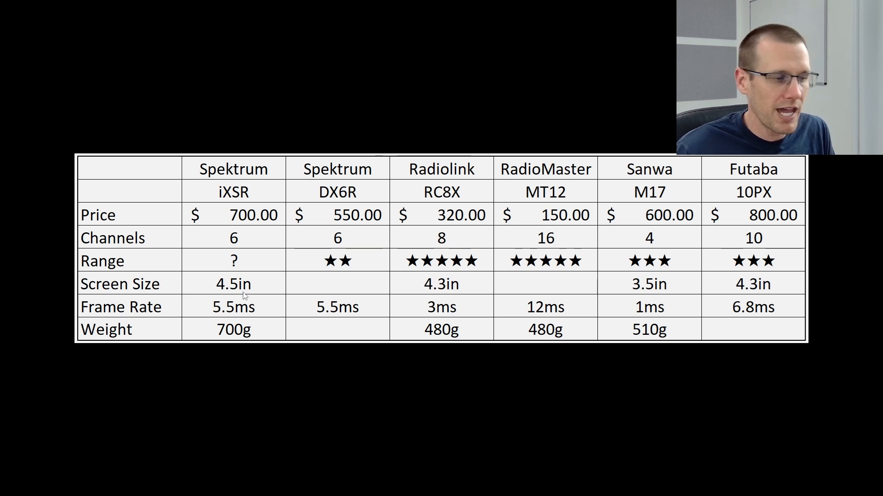
mouse_move(218, 330)
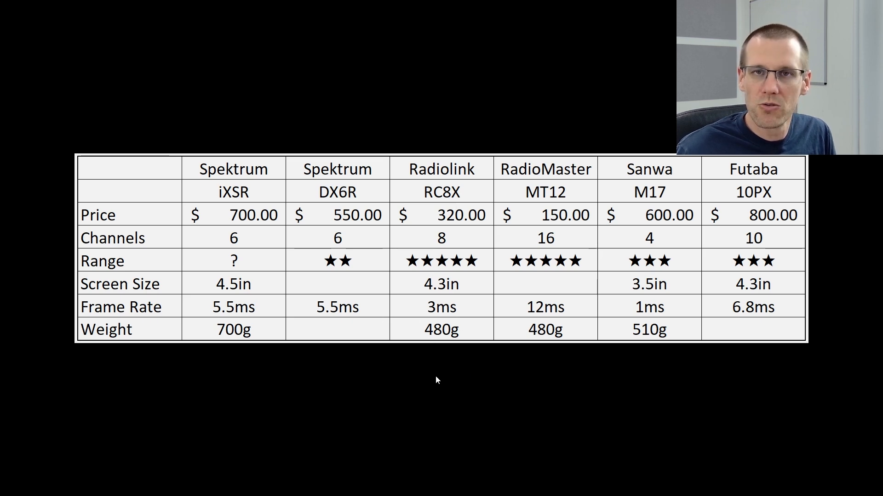
mouse_move(437, 348)
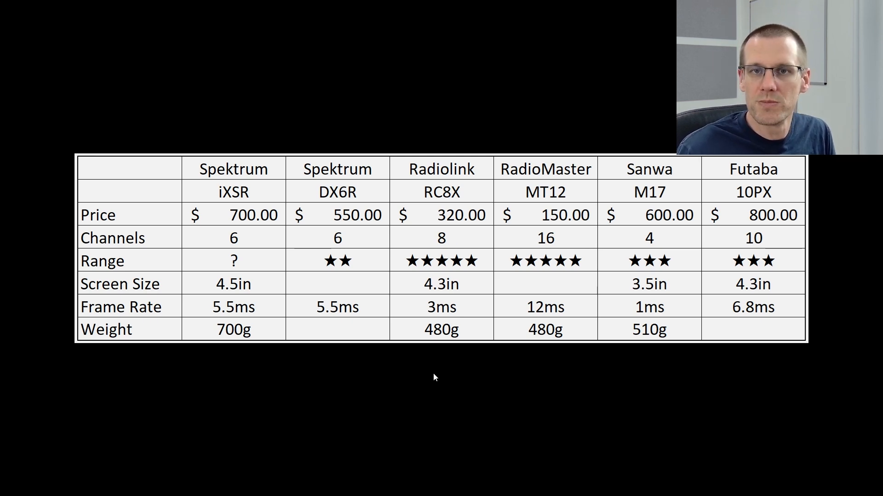
mouse_move(434, 363)
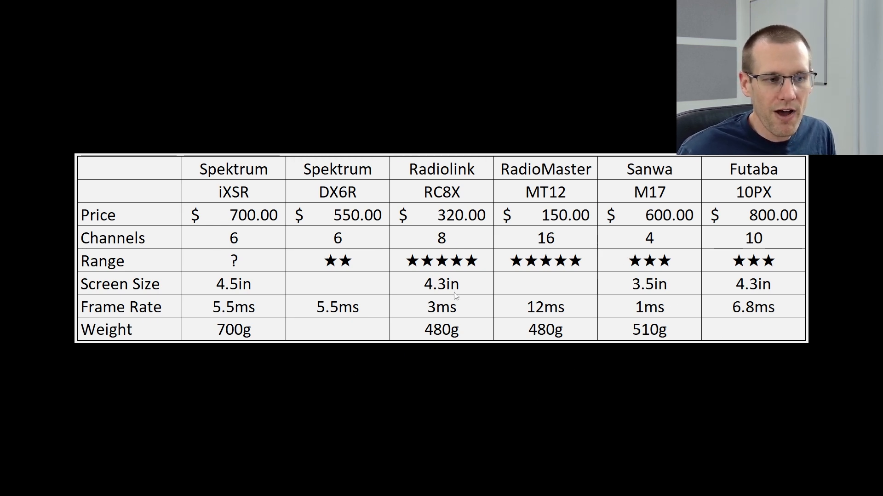
mouse_move(426, 385)
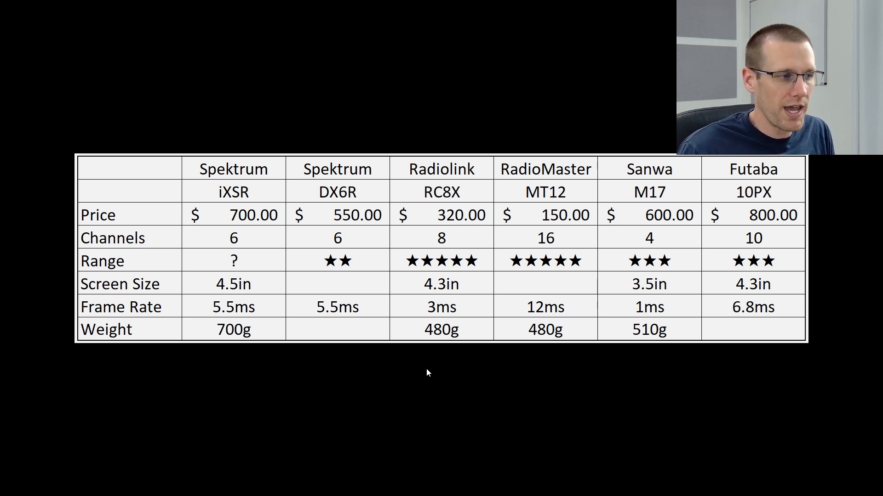
mouse_move(261, 387)
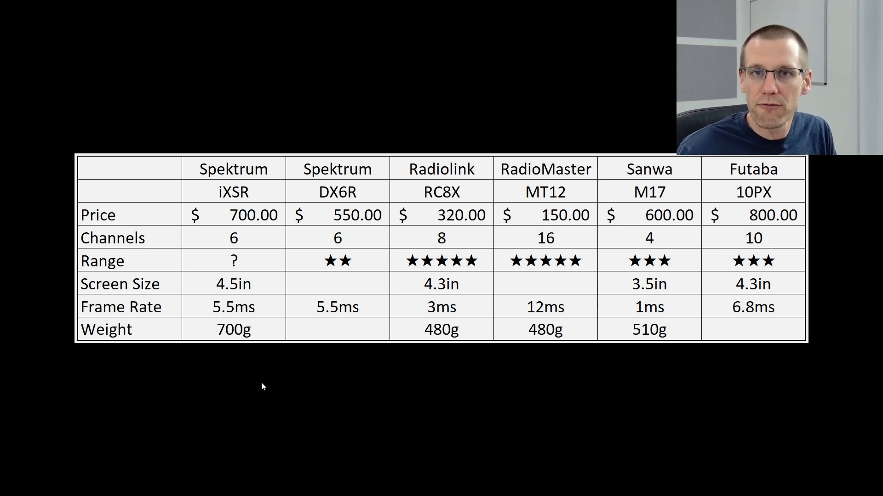